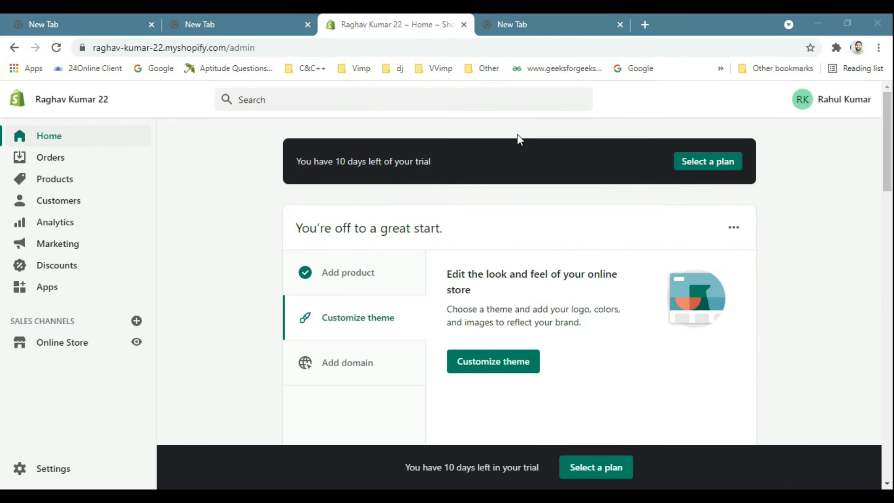
mouse_move(494, 143)
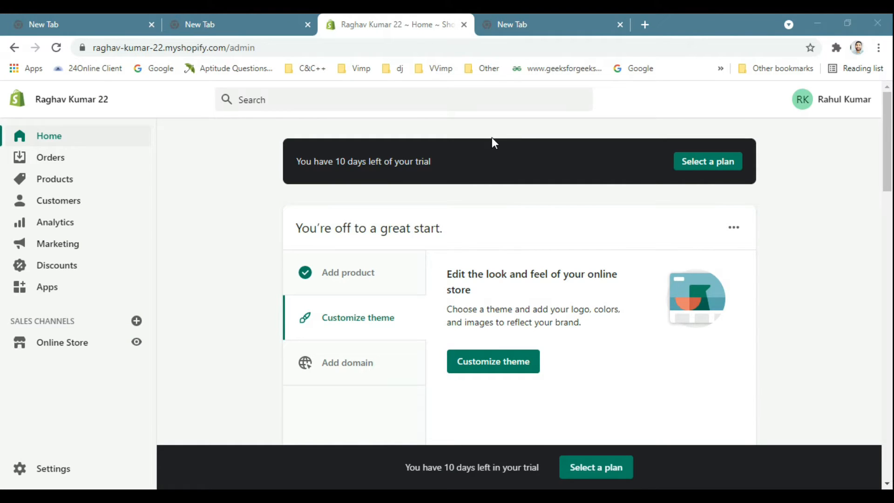
mouse_move(484, 133)
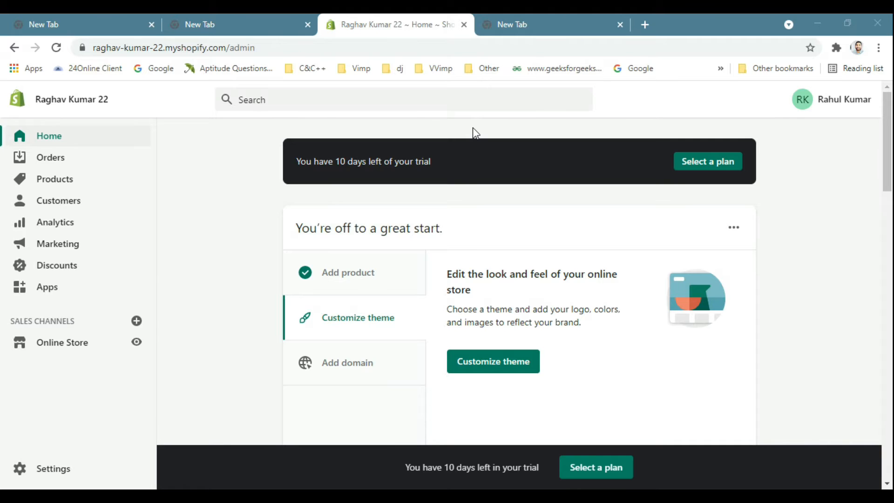
mouse_move(84, 187)
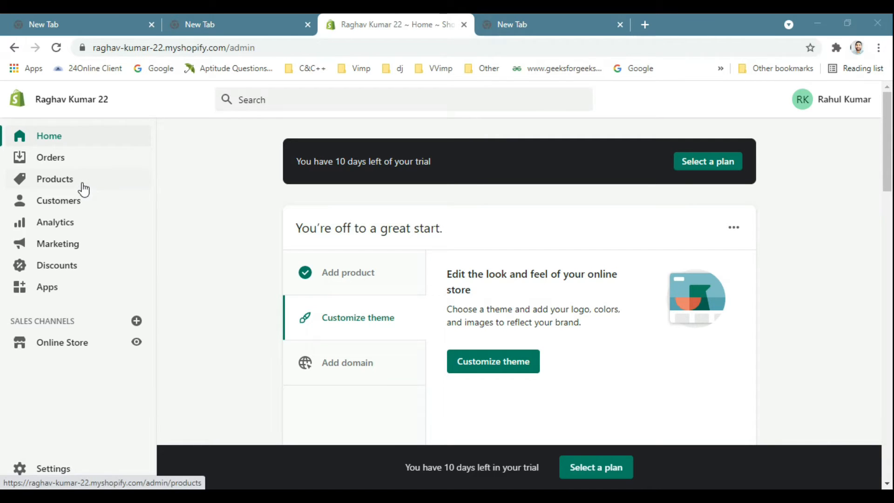
Create a new product from the Products list and title it 'My New Product 2'.
left_click(55, 179)
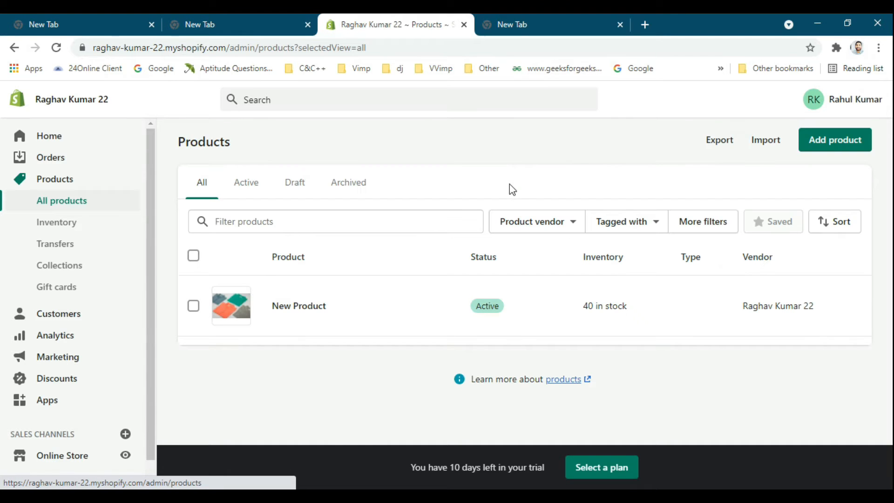
left_click(835, 139)
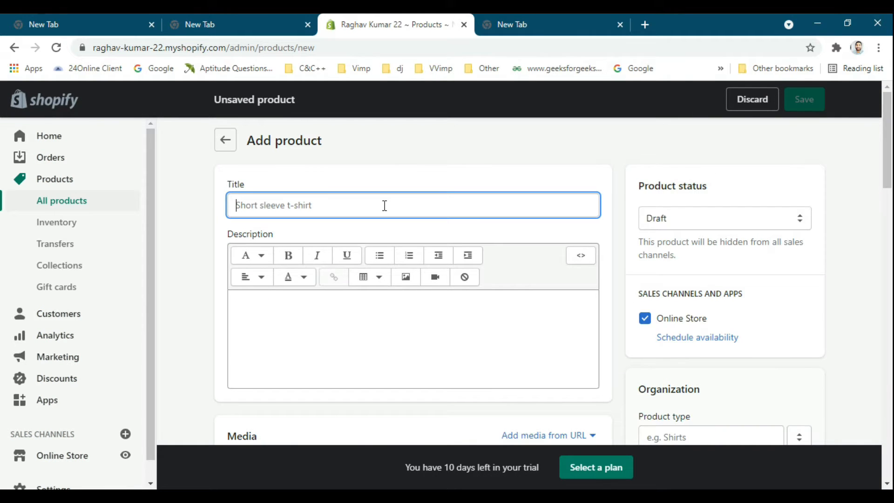
type("My N")
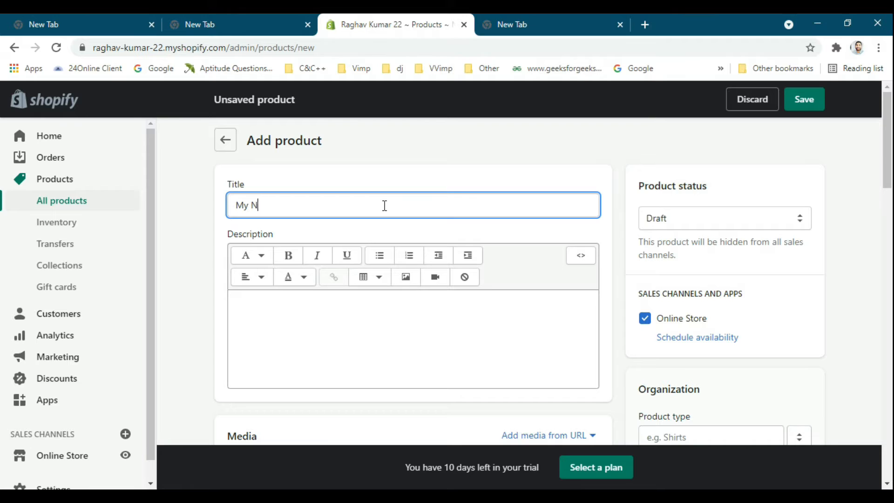
type("ew Product 2")
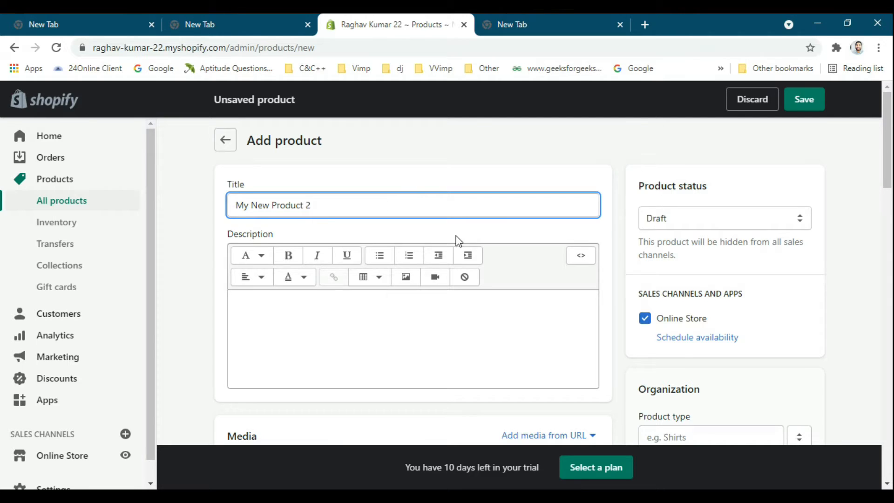
left_click(725, 218)
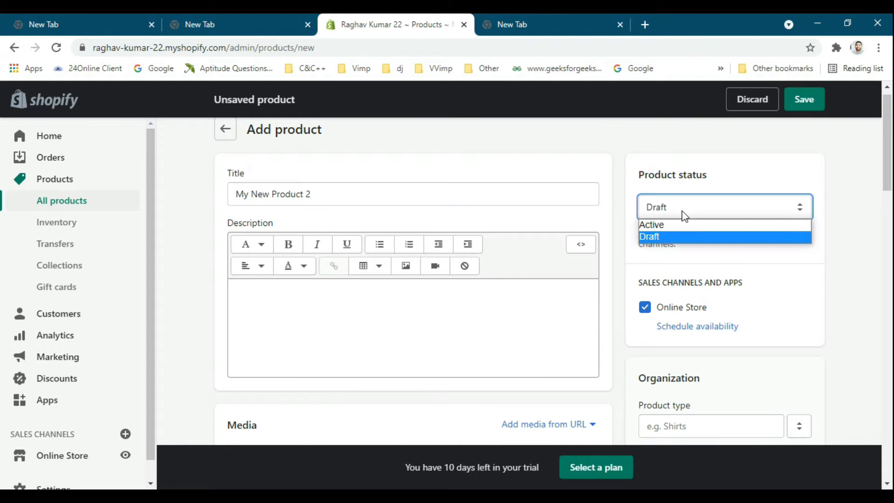
mouse_move(684, 225)
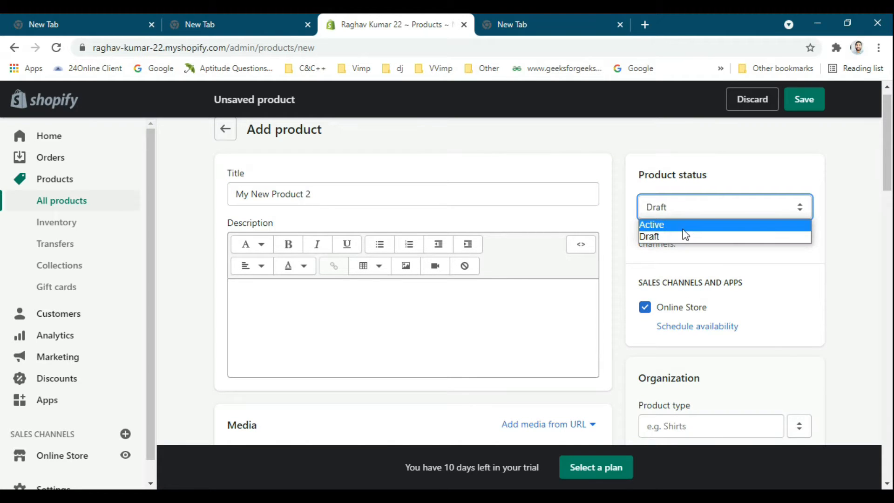
scroll("down", 3)
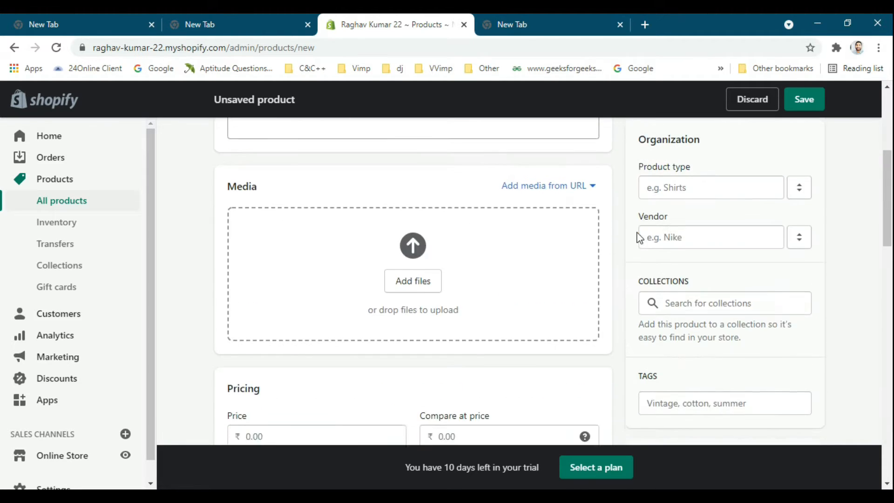
Add the folded shirts photo, set price 400 with compare-at 600, and save the product as active.
left_click(413, 280)
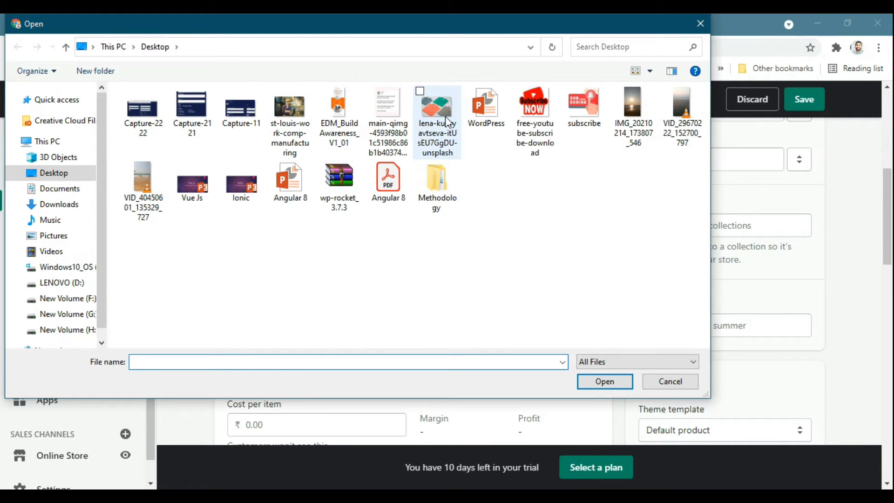
left_click(603, 381)
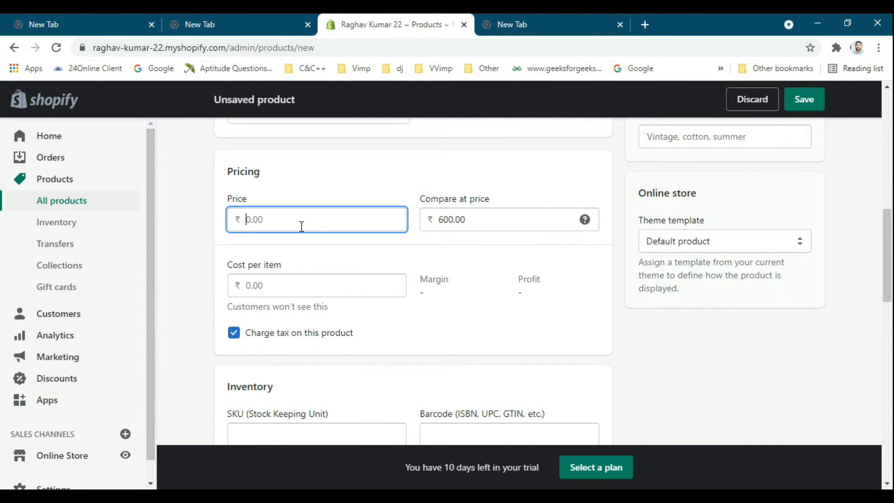
type("400")
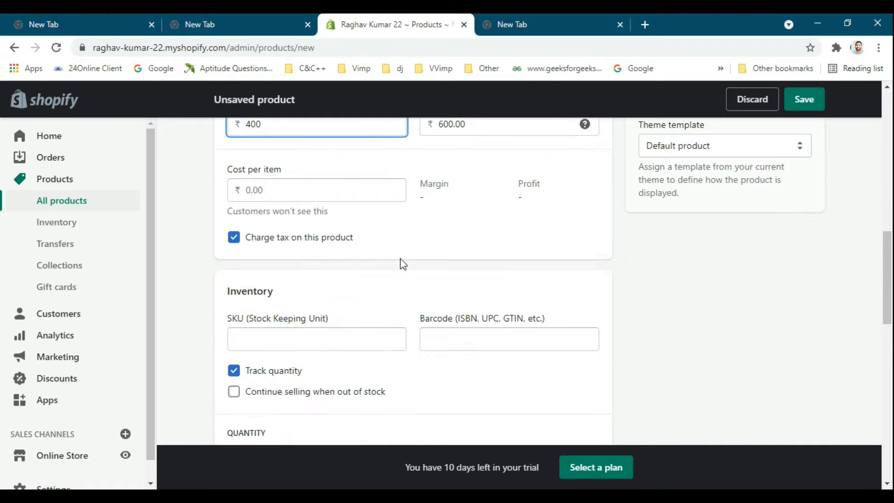
scroll("down", 3)
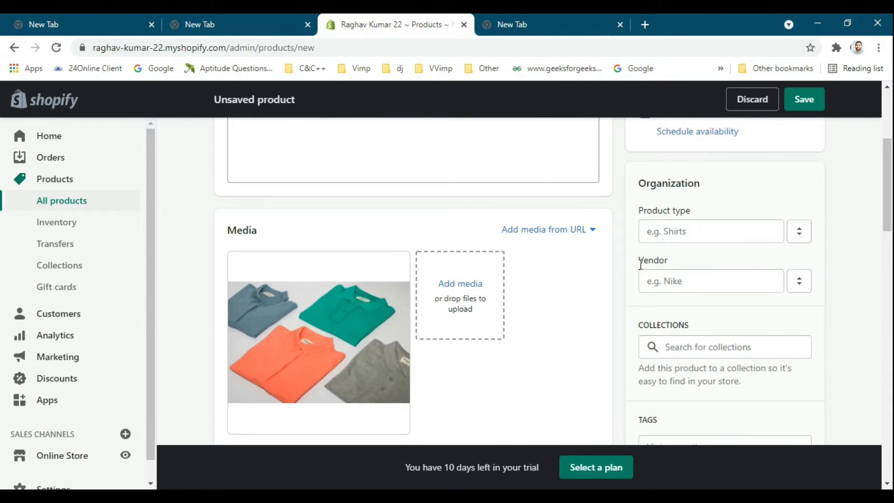
scroll("up", 3)
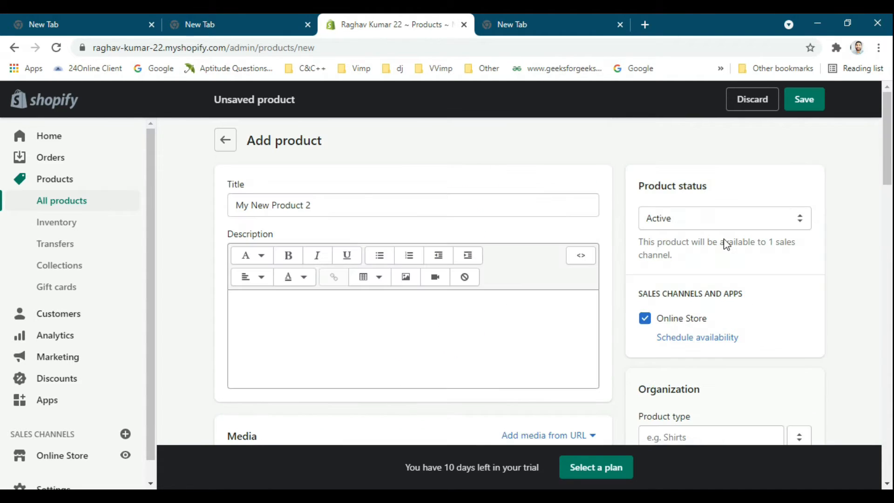
left_click(804, 99)
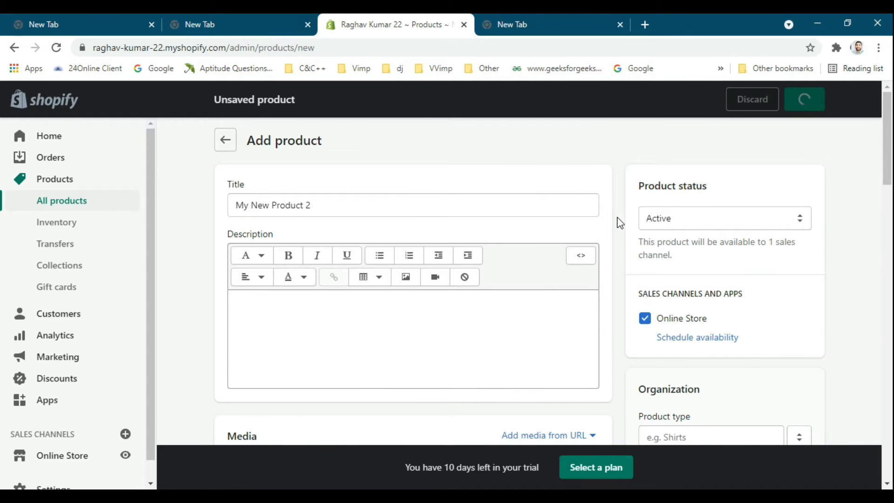
left_click(804, 100)
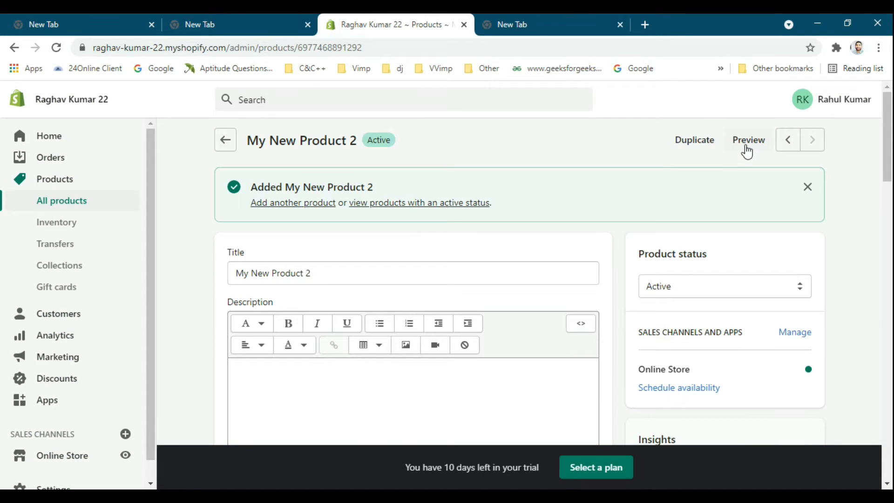
Preview the product on the storefront showing Rs. 400 down from Rs. 600, and dismiss the preview notice.
left_click(748, 139)
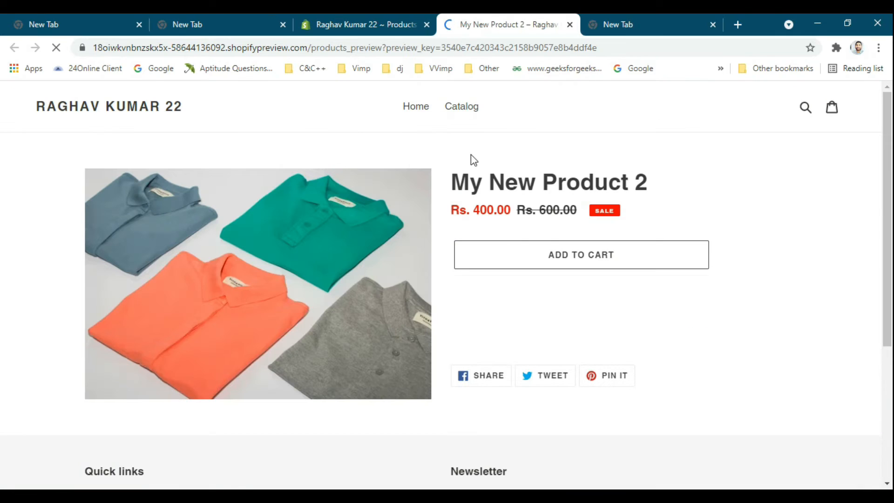
scroll("down", 3)
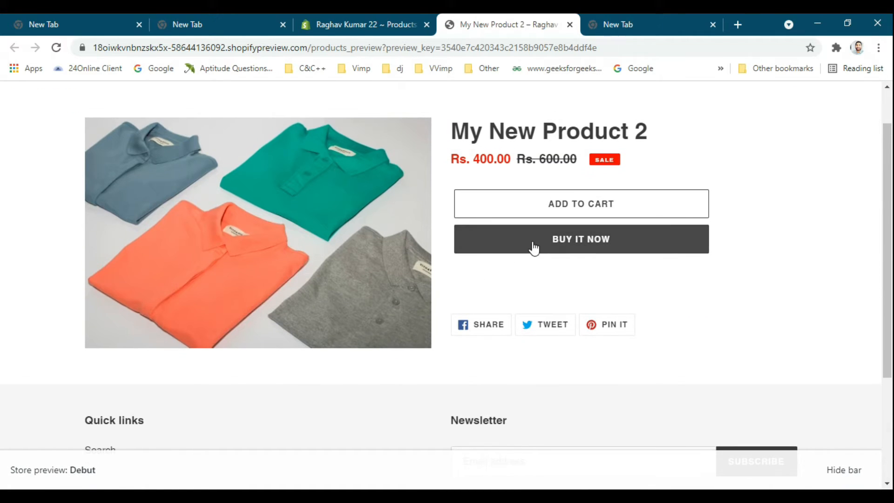
scroll("up", 3)
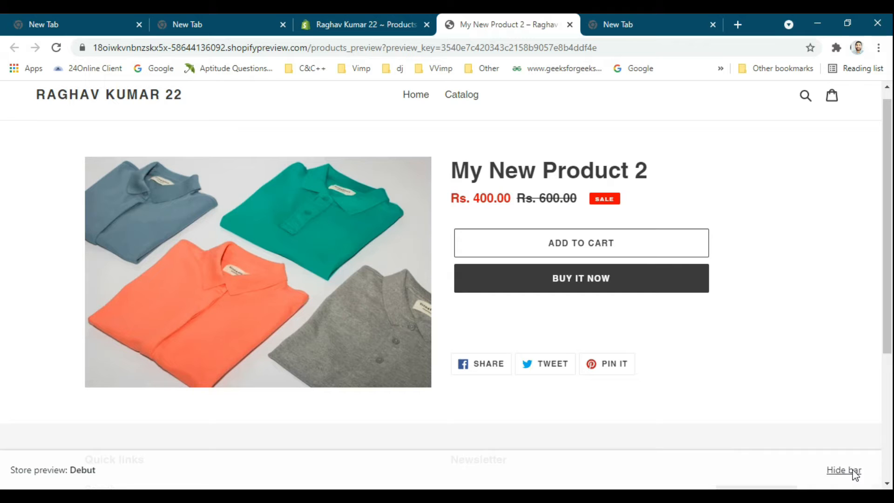
left_click(844, 470)
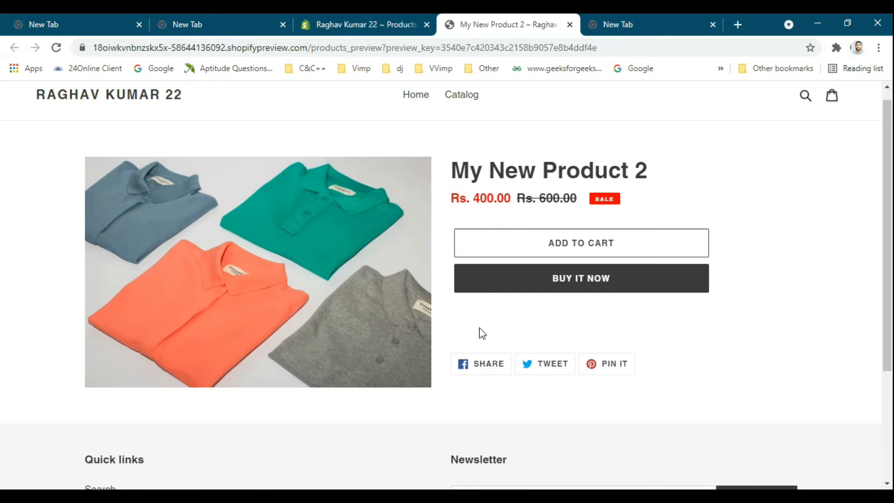
left_click(364, 24)
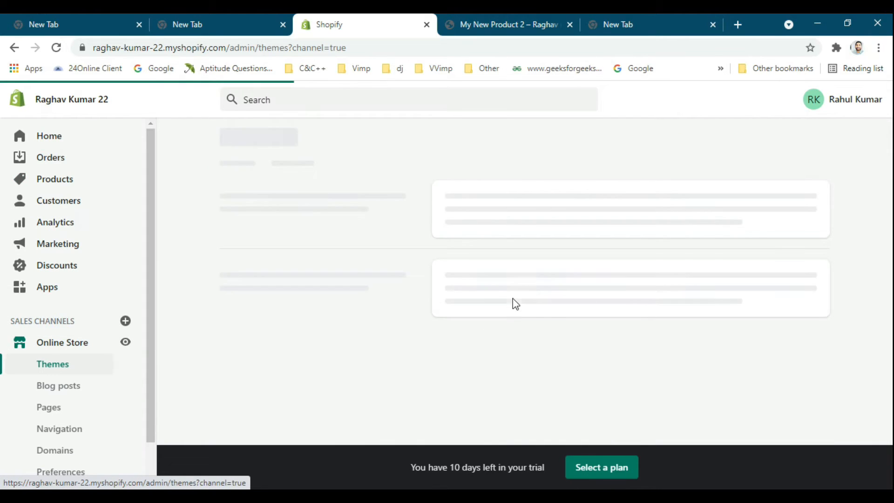
mouse_move(637, 196)
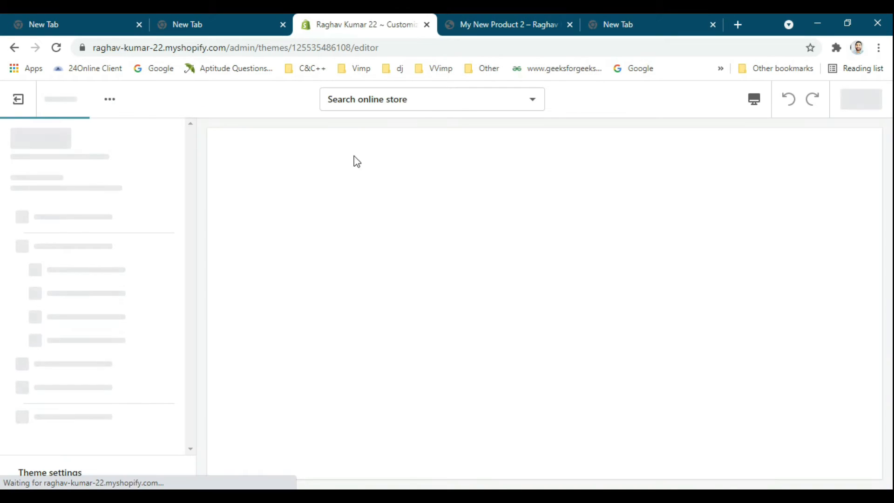
In the Default product template's Product pages settings, keep Show quantity selector on and save.
left_click(432, 99)
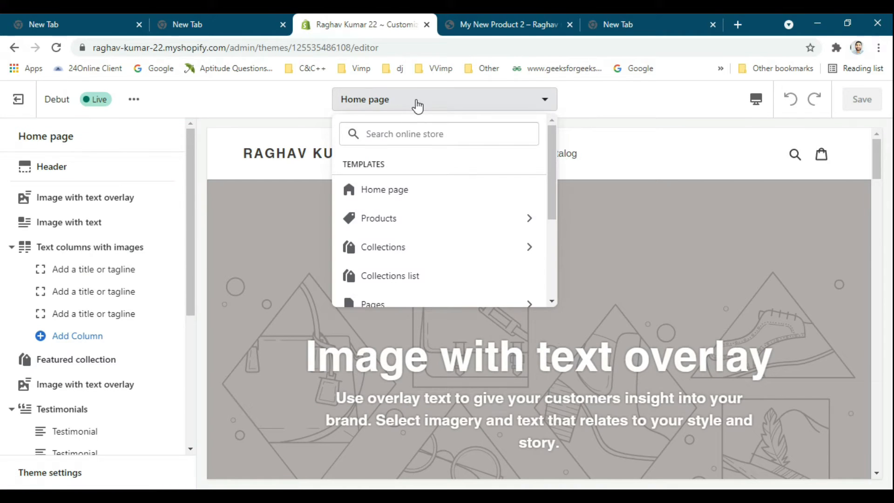
mouse_move(427, 123)
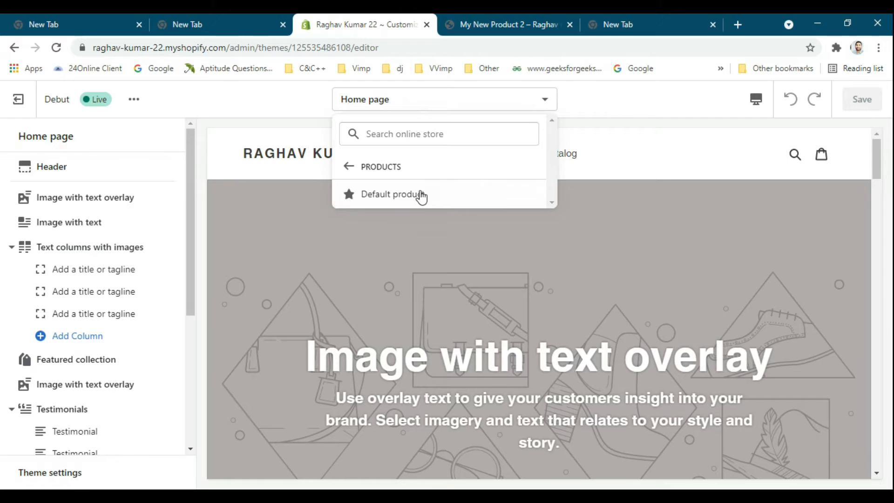
left_click(393, 194)
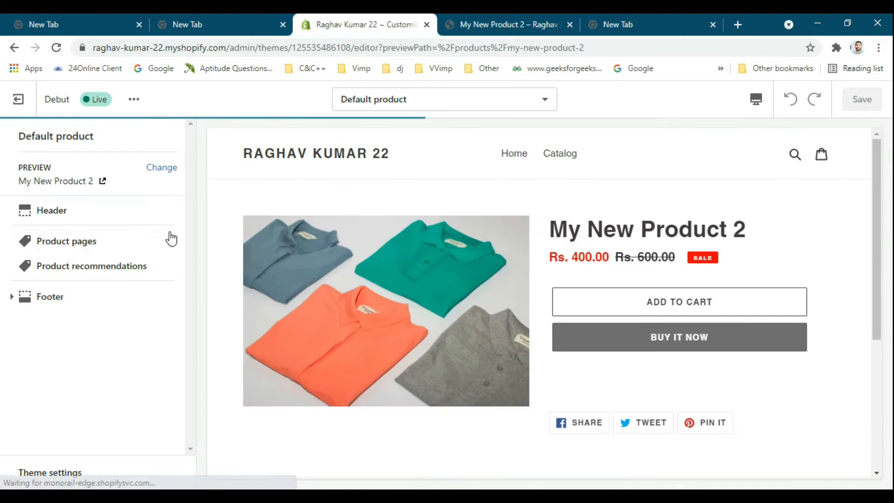
left_click(66, 240)
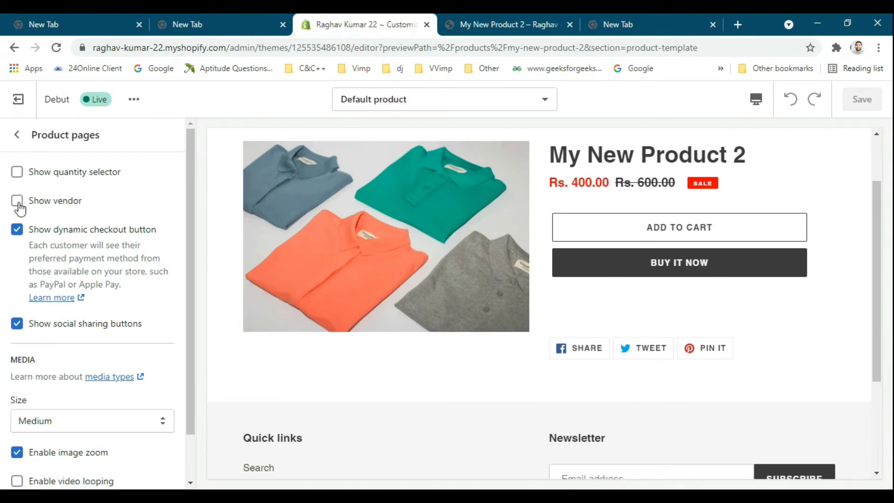
left_click(17, 171)
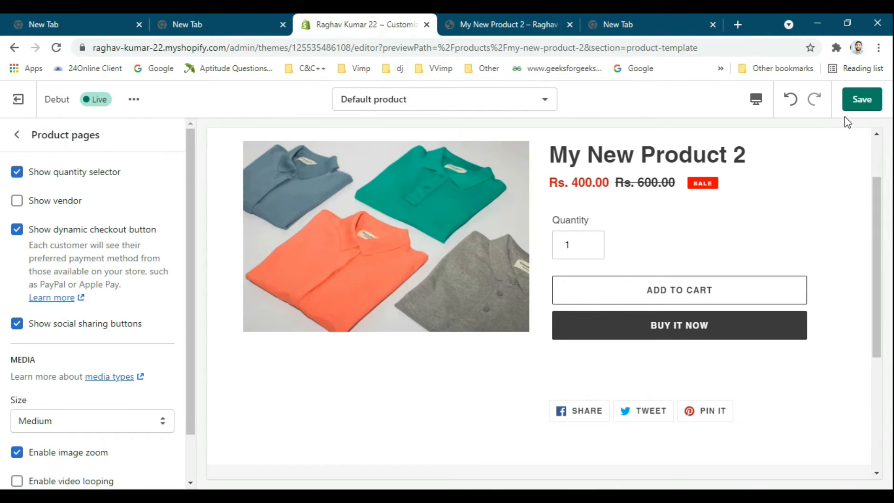
left_click(861, 98)
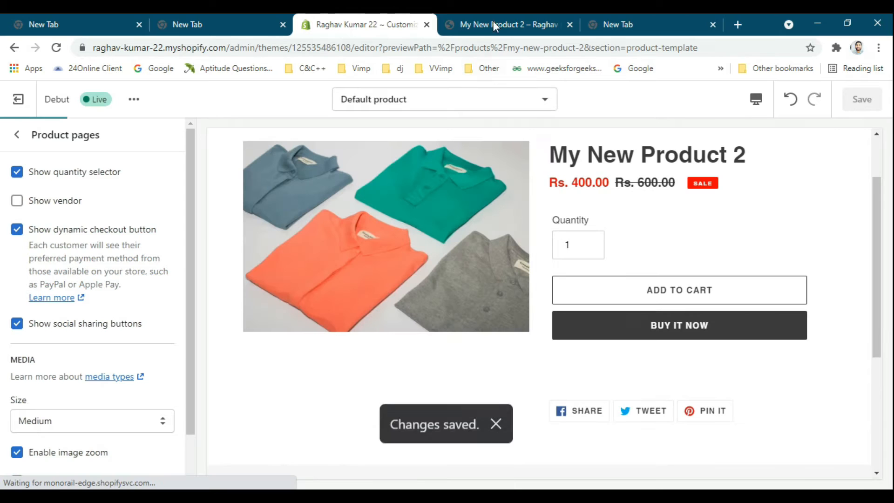
Add the product to the cart from the storefront preview and dismiss the added-to-cart notice.
left_click(506, 24)
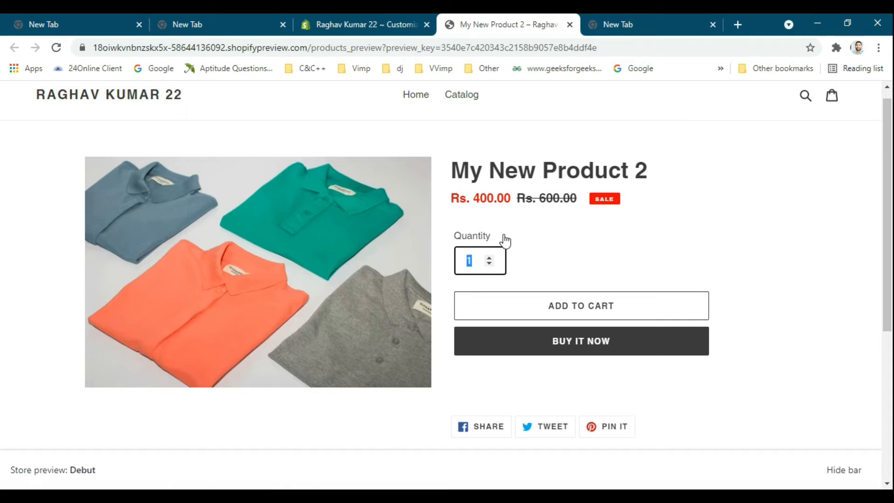
mouse_move(482, 235)
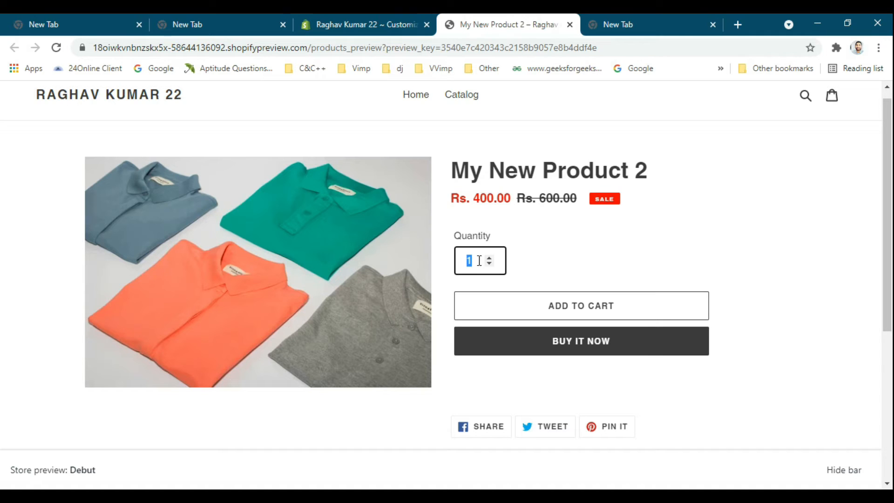
type("5")
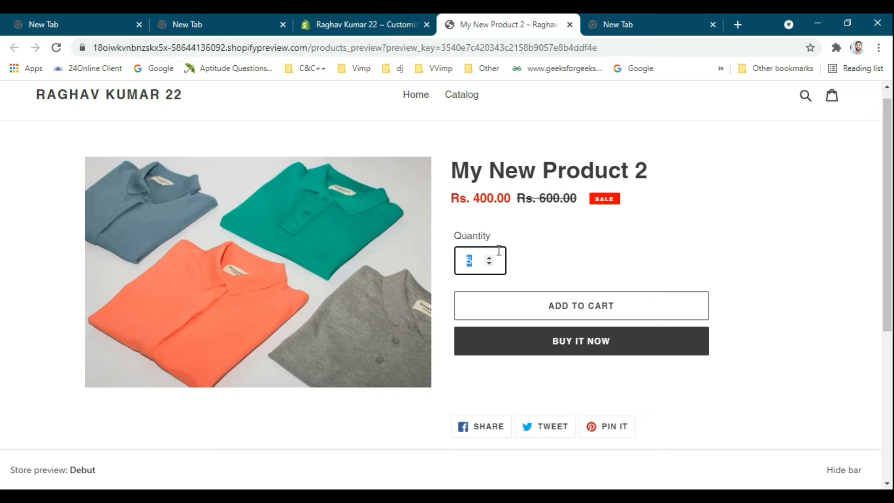
mouse_move(592, 322)
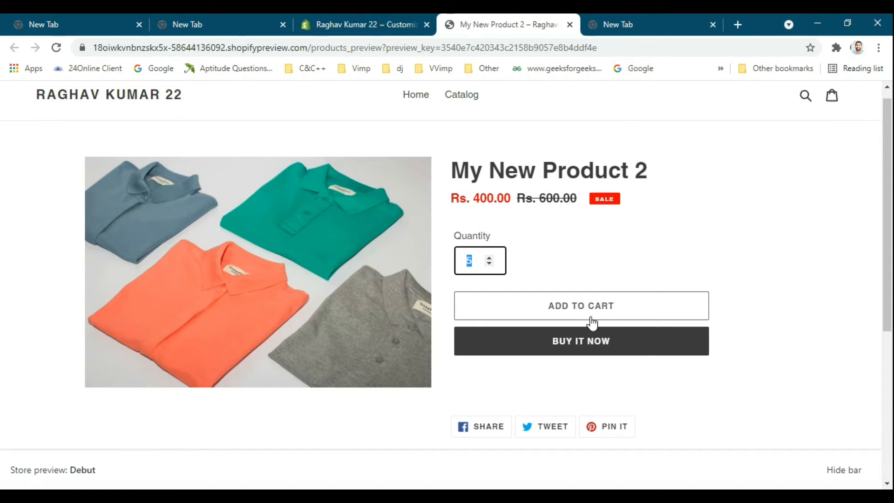
mouse_move(474, 265)
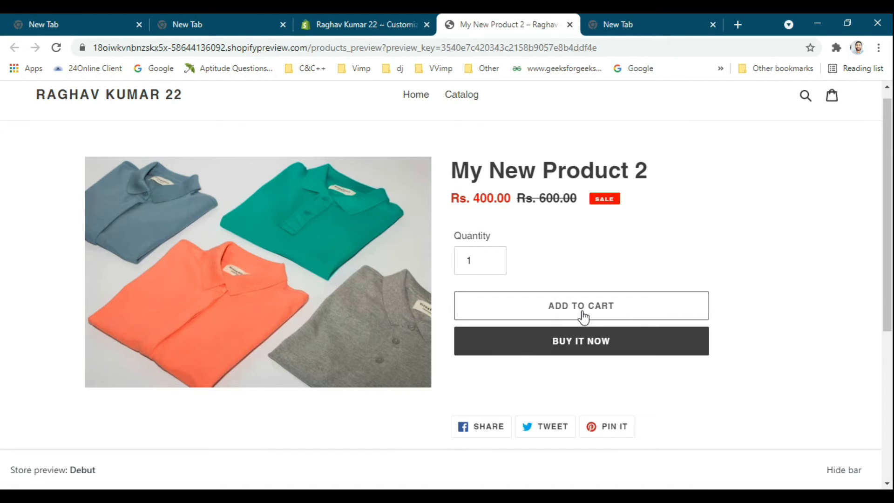
left_click(581, 305)
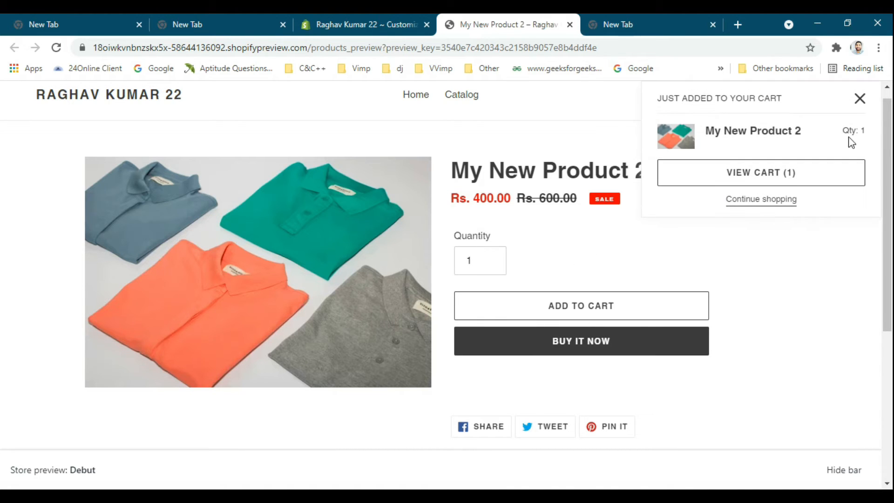
left_click(860, 97)
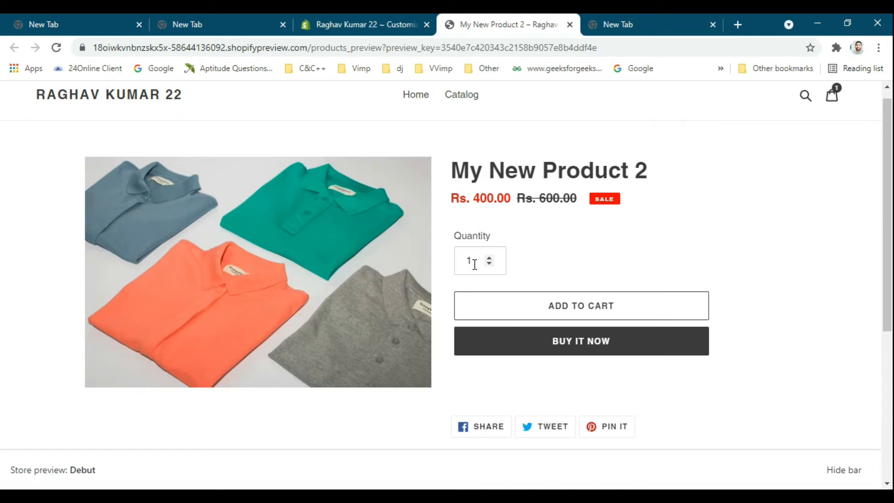
mouse_move(599, 246)
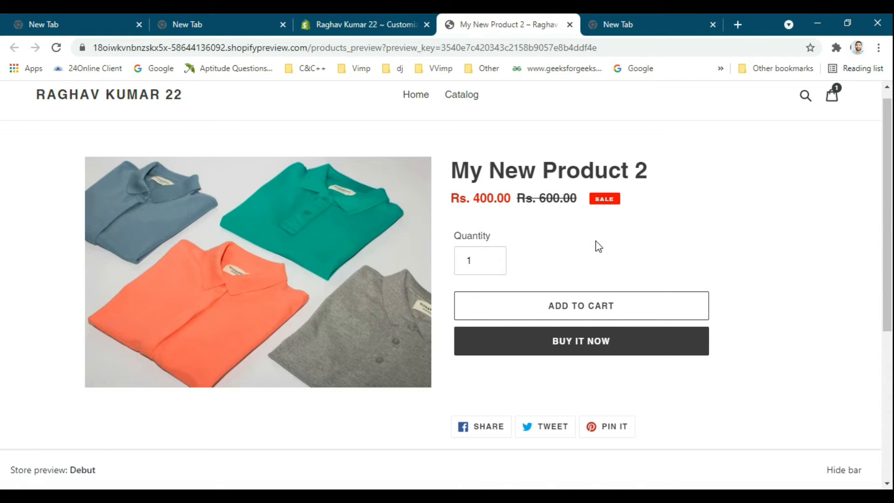
mouse_move(557, 270)
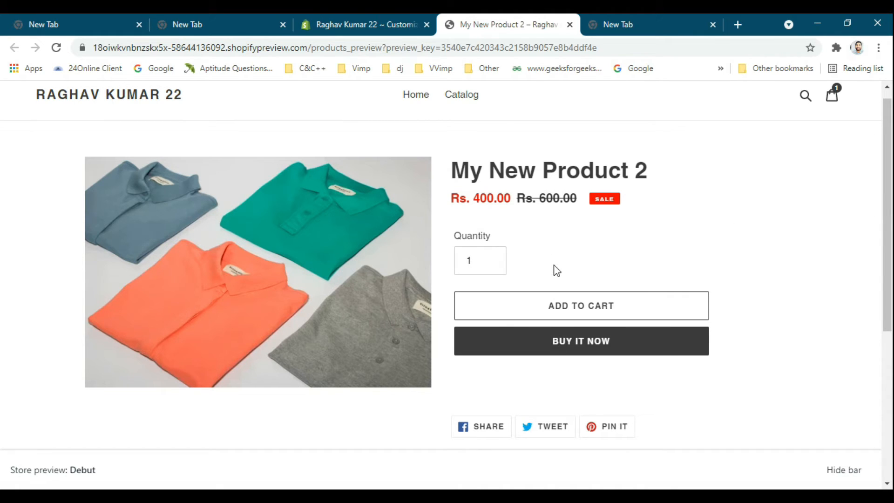
left_click(480, 261)
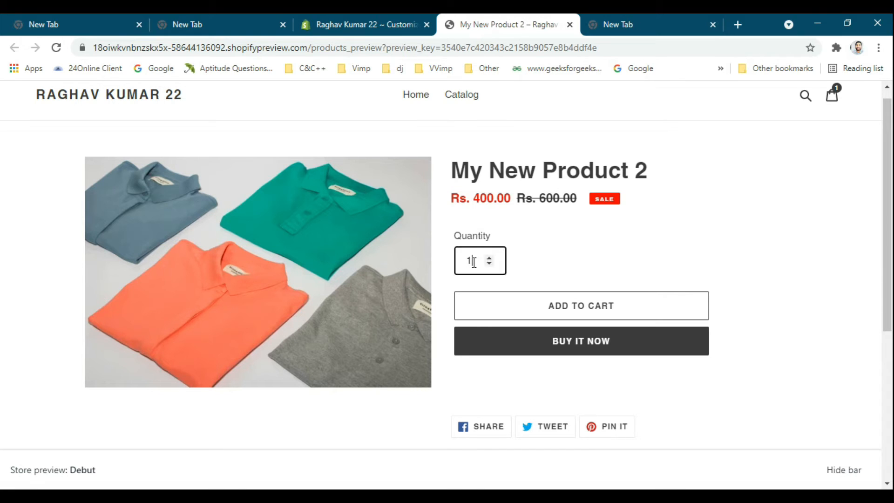
left_click(364, 24)
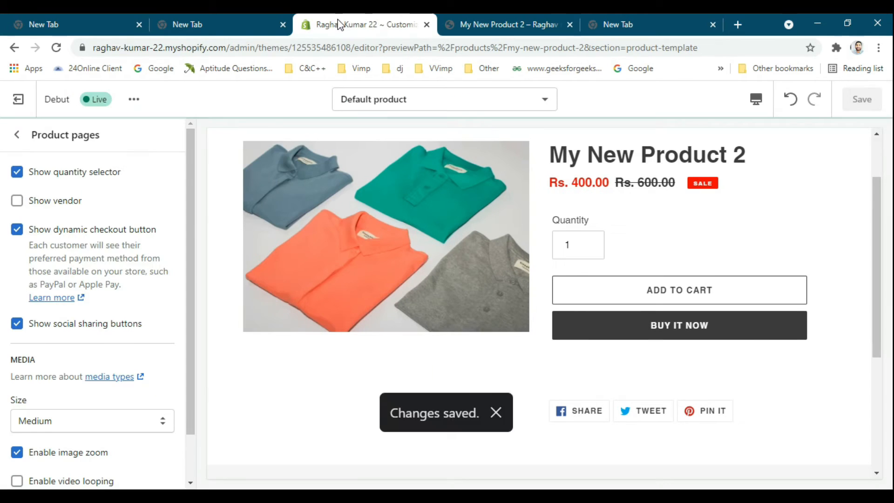
From Actions > Edit code, search for and open product-template.liquid at the quantity input line.
left_click(18, 99)
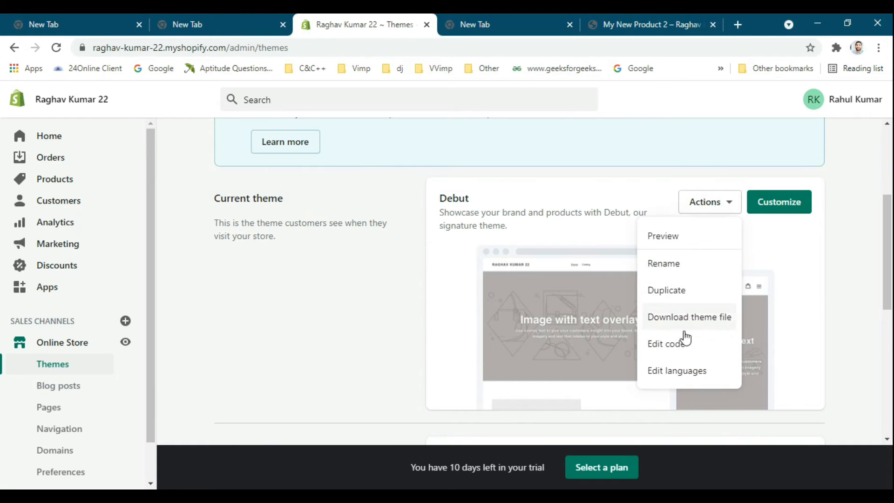
left_click(665, 343)
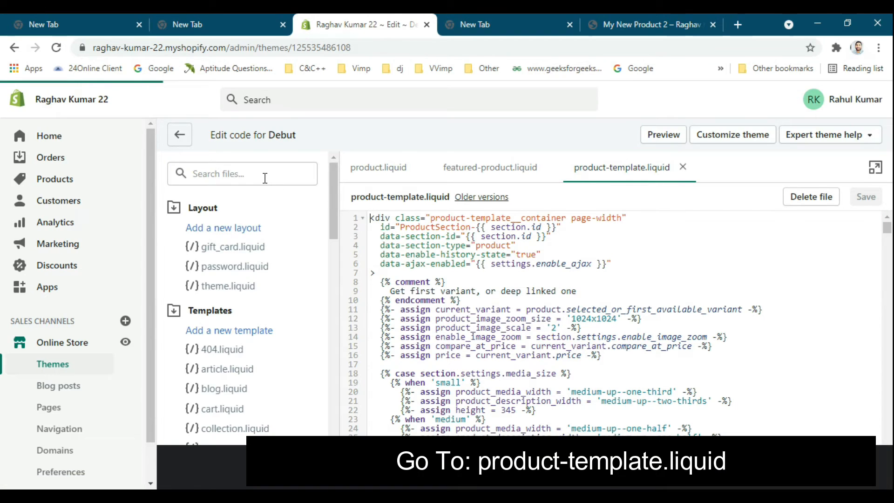
type("product-template.liquid")
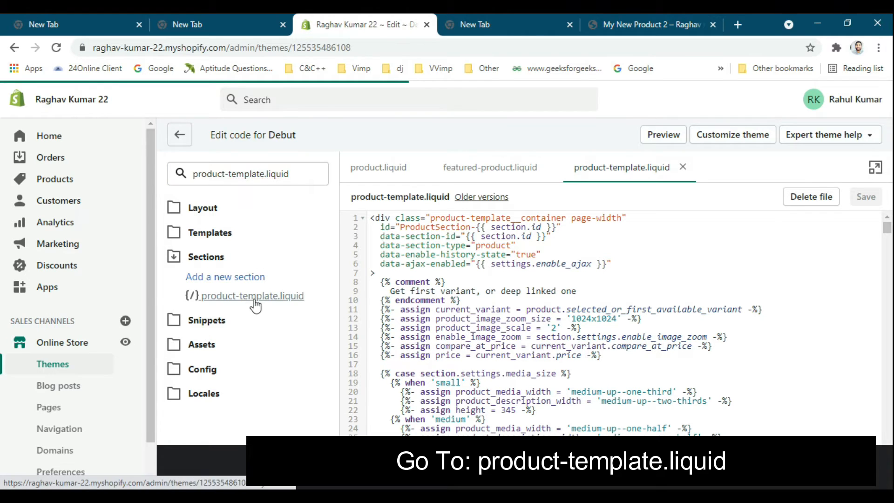
left_click(251, 295)
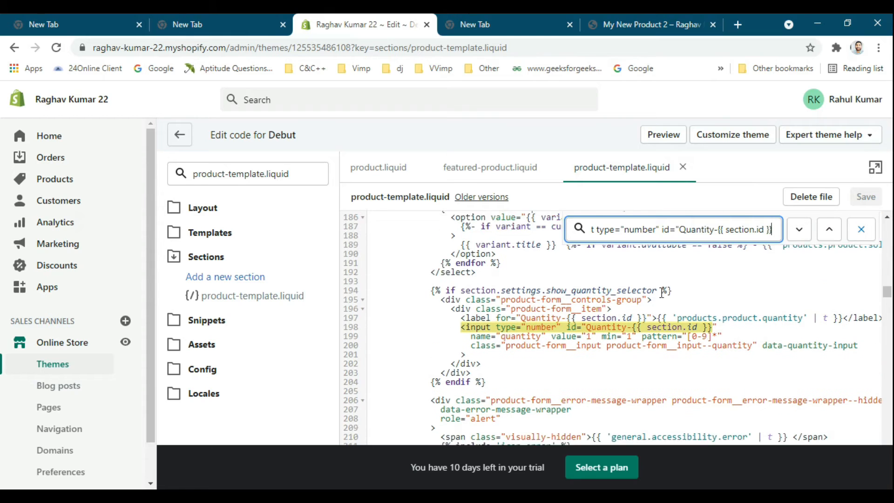
left_click(798, 229)
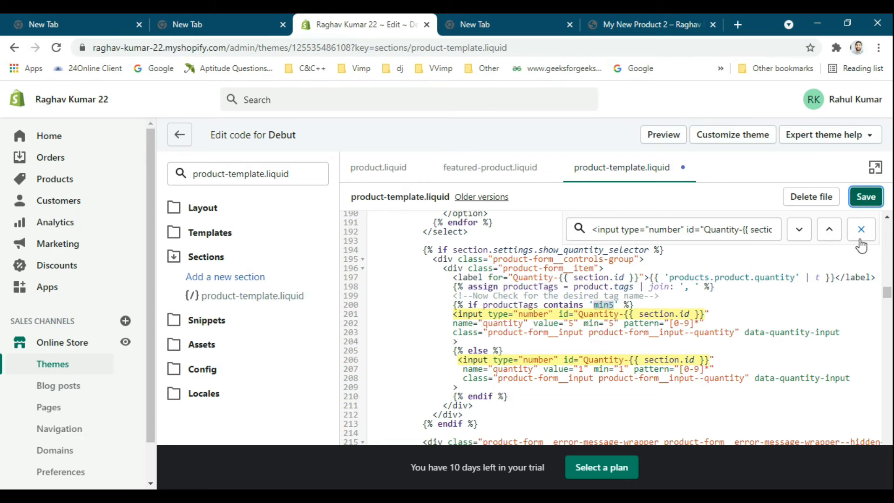
Save product-template.liquid with the min5 conditional setting quantity value and min to 5.
left_click(866, 196)
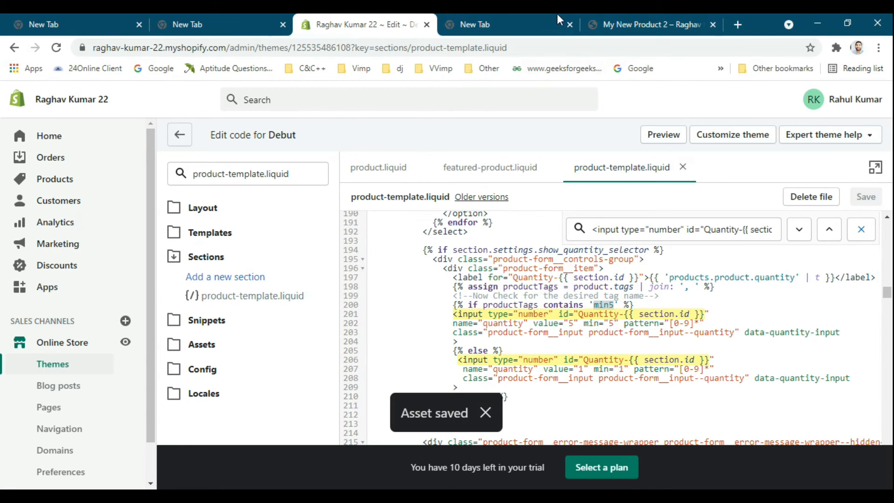
left_click(650, 25)
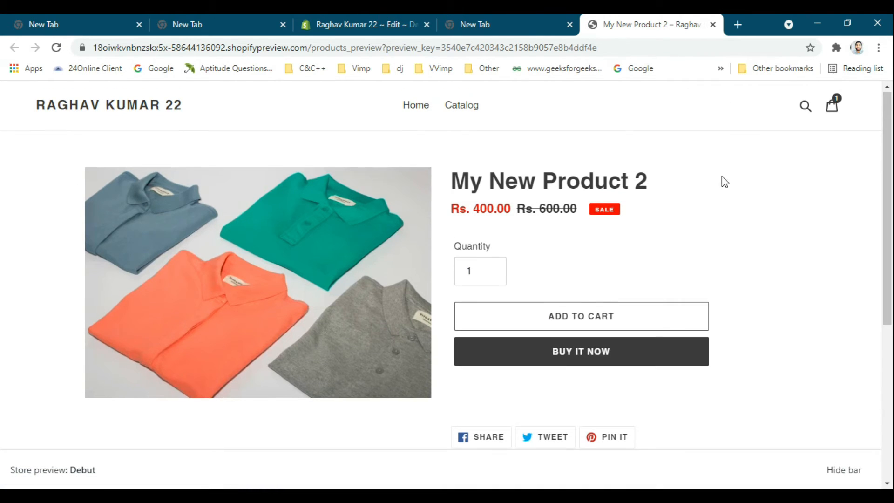
Check the preview quantity still shows 1, then go to Products in the admin for My New Product 2.
left_click(479, 271)
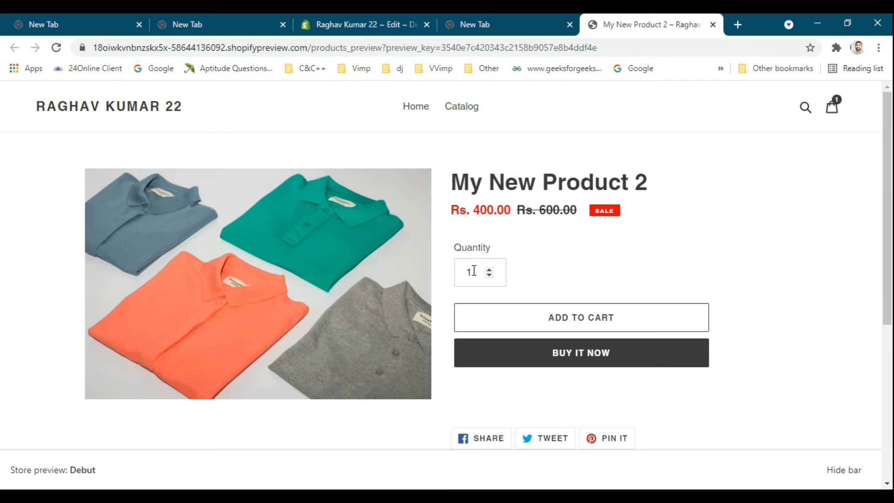
left_click(365, 24)
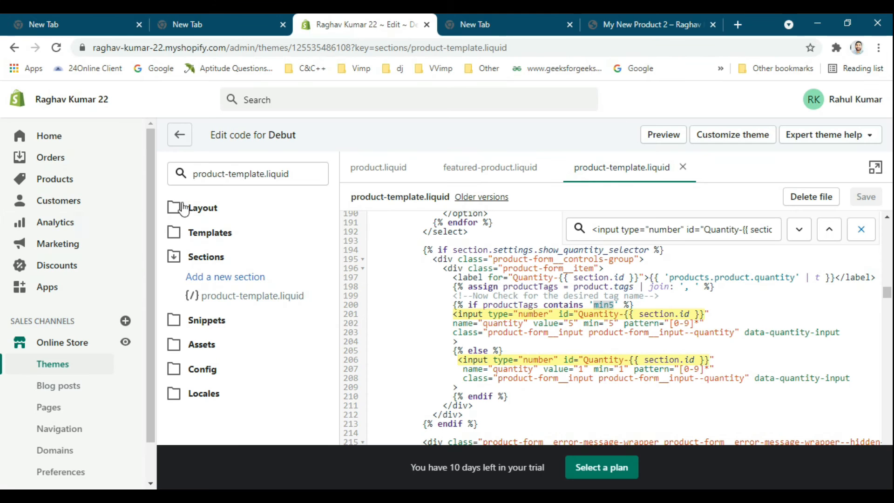
left_click(55, 179)
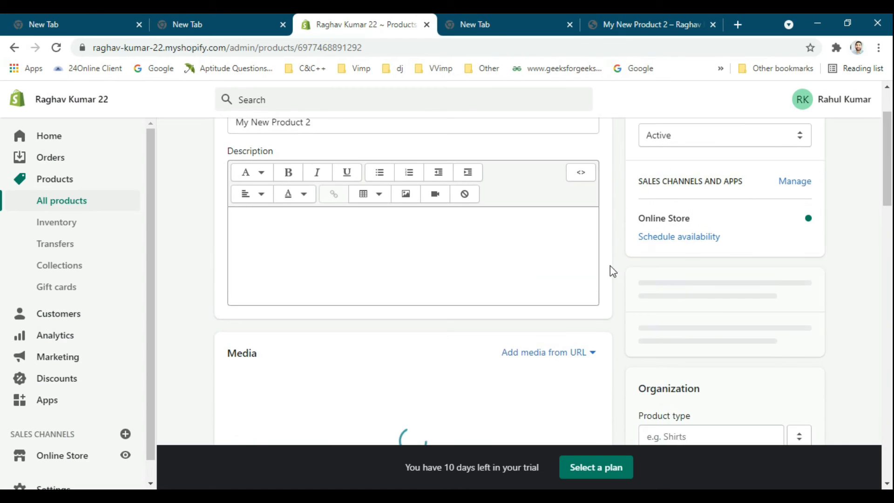
Enter the tag min5 in the product's Tags field and save the product.
scroll("down", 3)
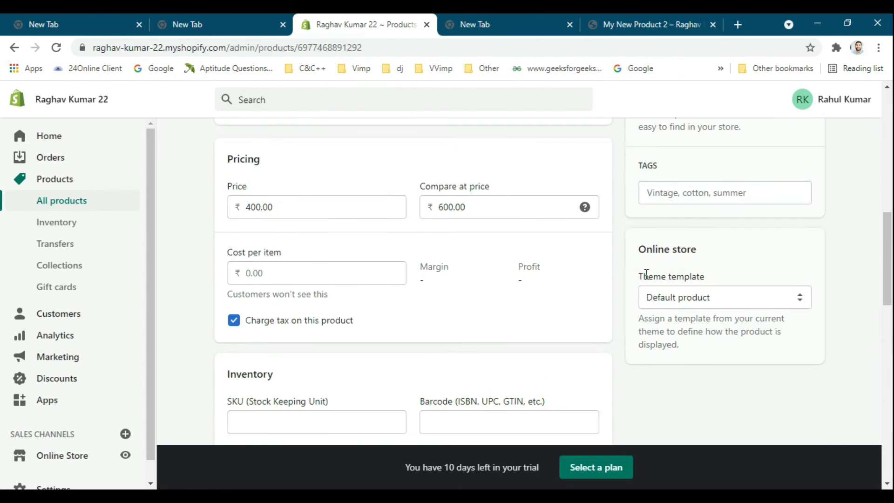
type("mi")
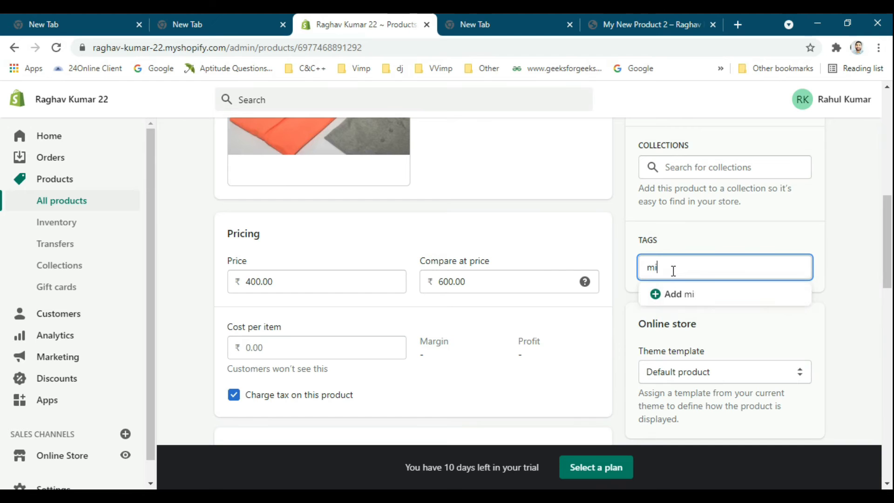
type("n5")
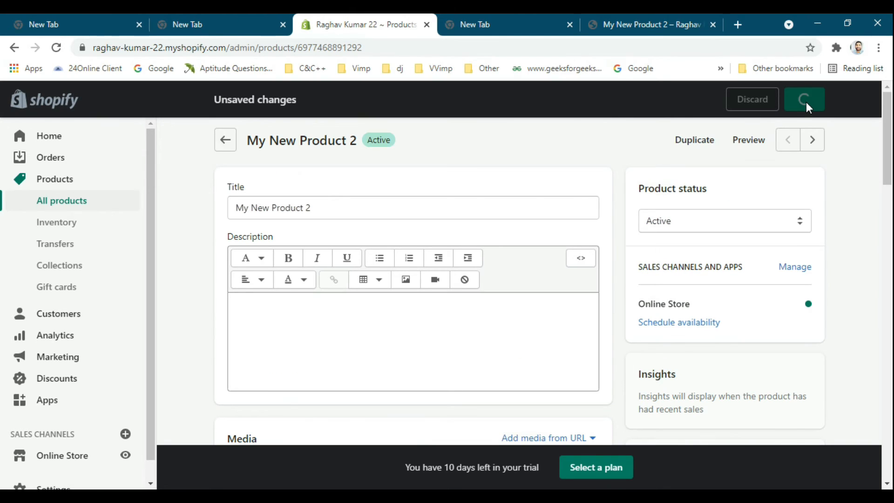
left_click(650, 25)
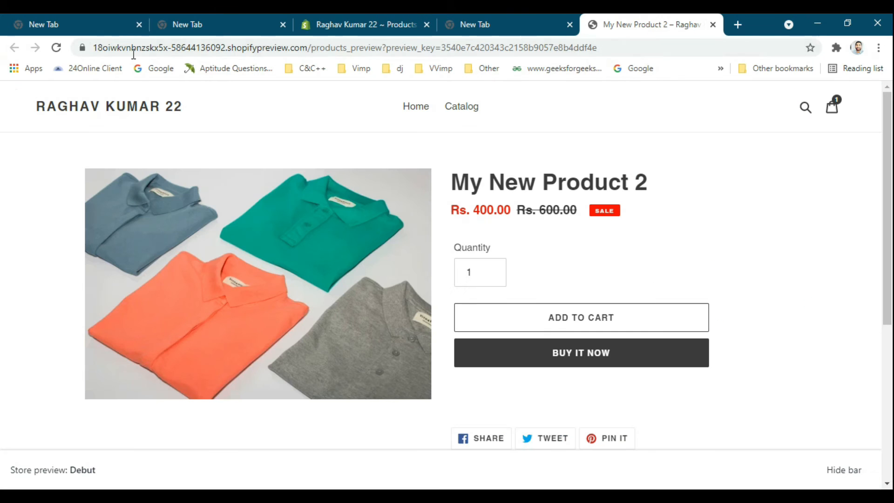
Reload the product preview until the quantity field defaults to 5.
left_click(581, 352)
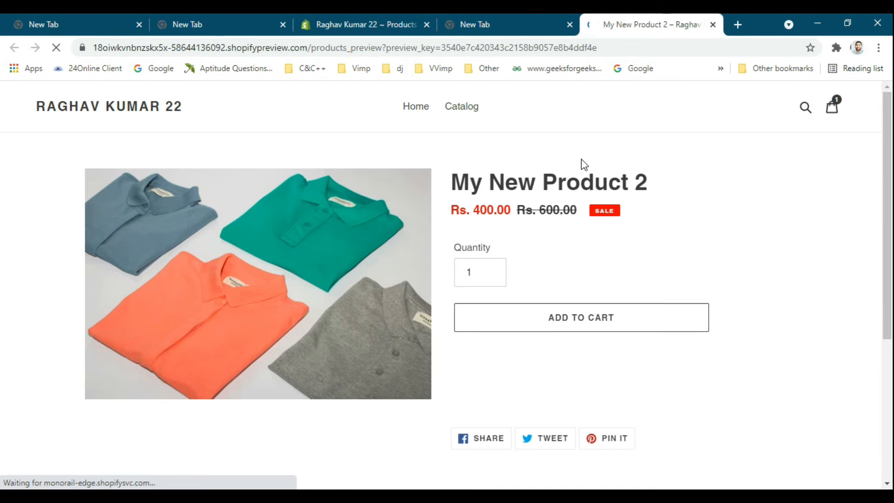
left_click(56, 48)
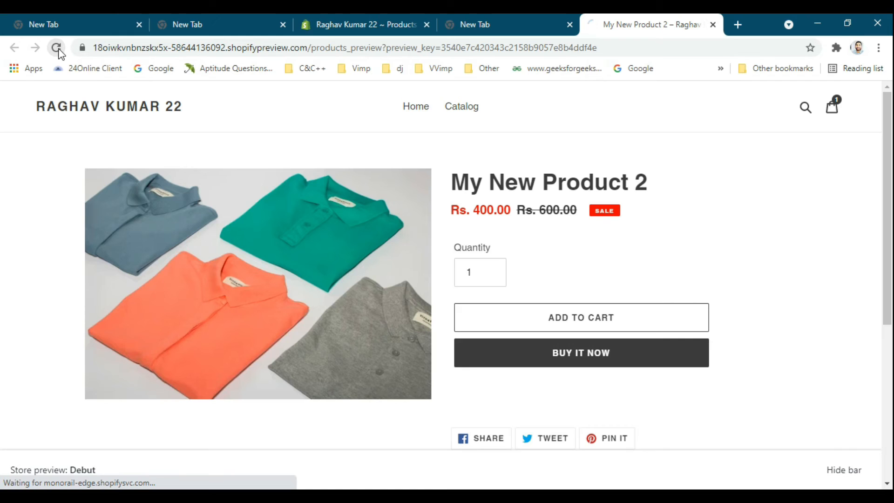
left_click(57, 47)
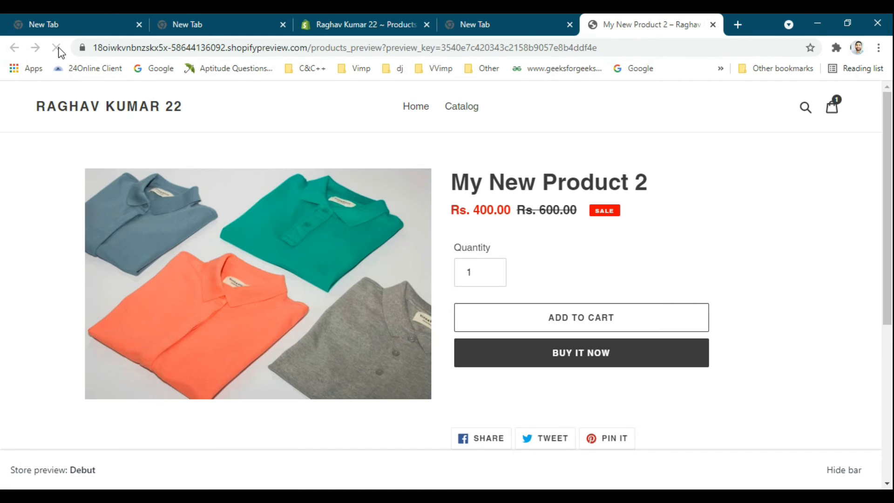
left_click(57, 48)
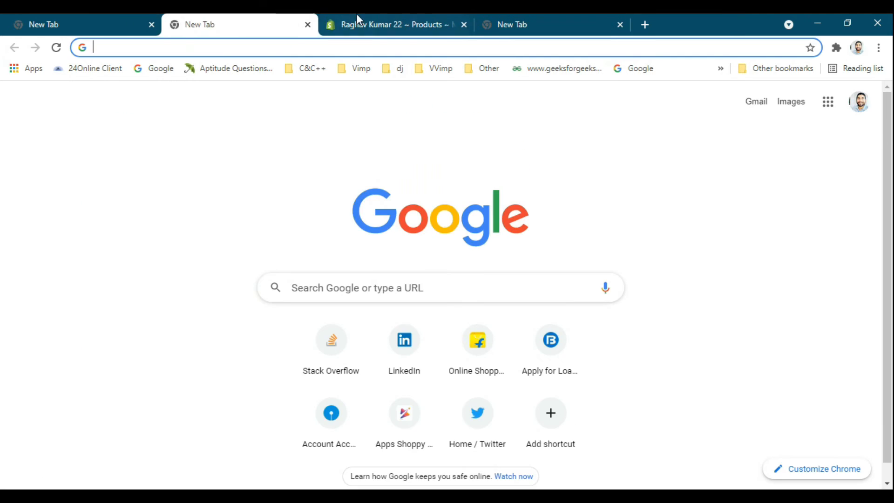
left_click(393, 24)
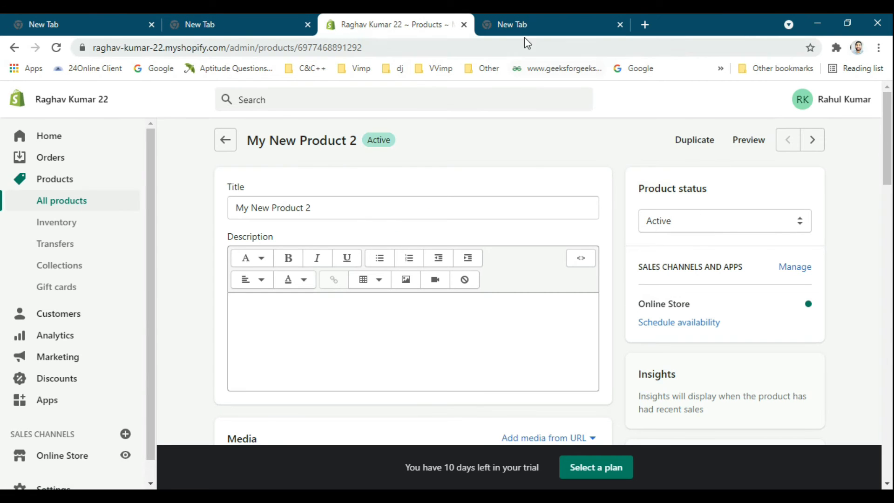
left_click(748, 140)
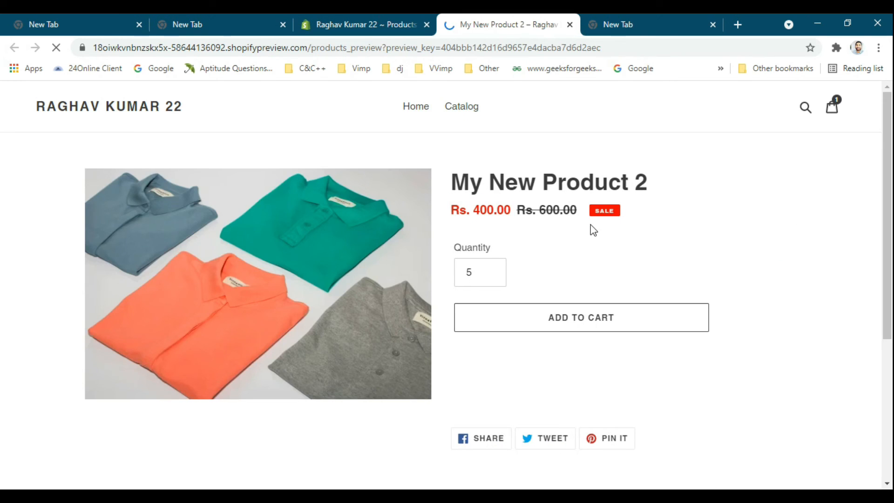
left_click(363, 24)
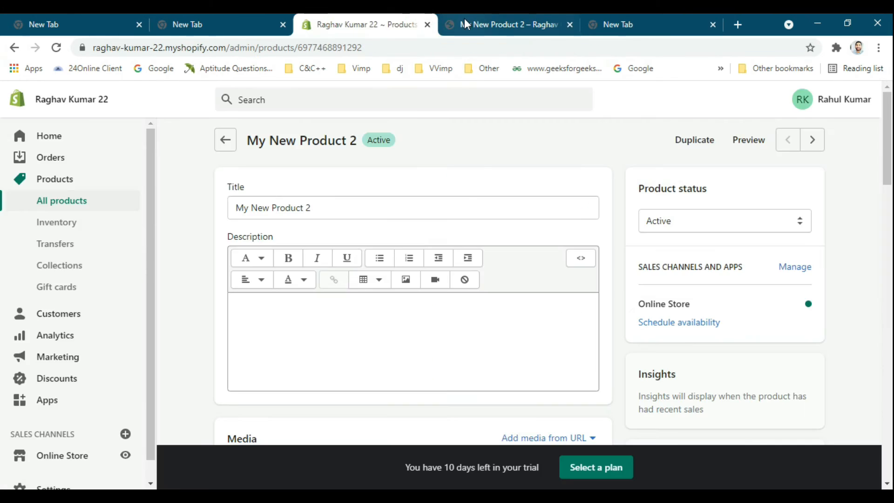
left_click(507, 24)
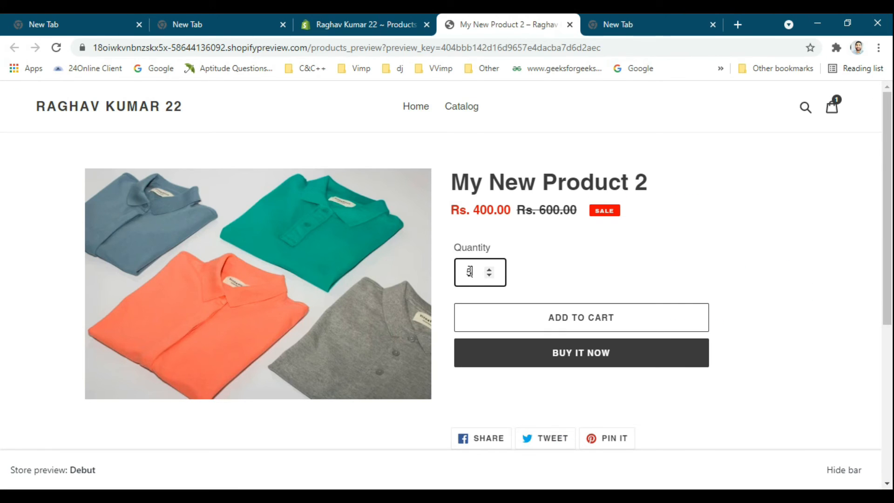
Add five units to the cart, bringing it to six, and try editing the quantity to test the minimum.
left_click(488, 268)
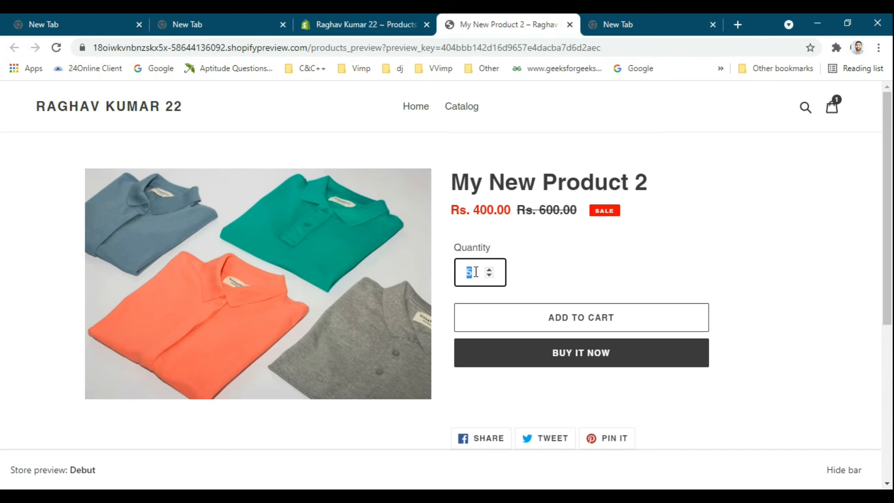
mouse_move(603, 322)
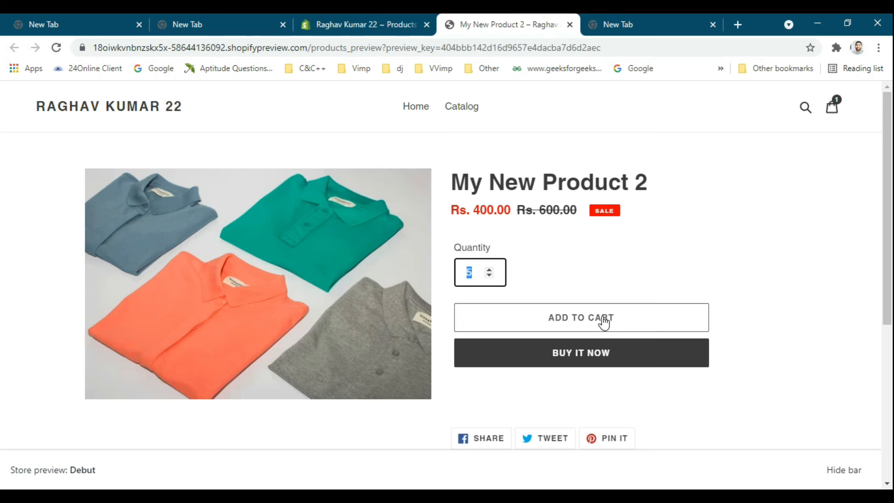
left_click(580, 318)
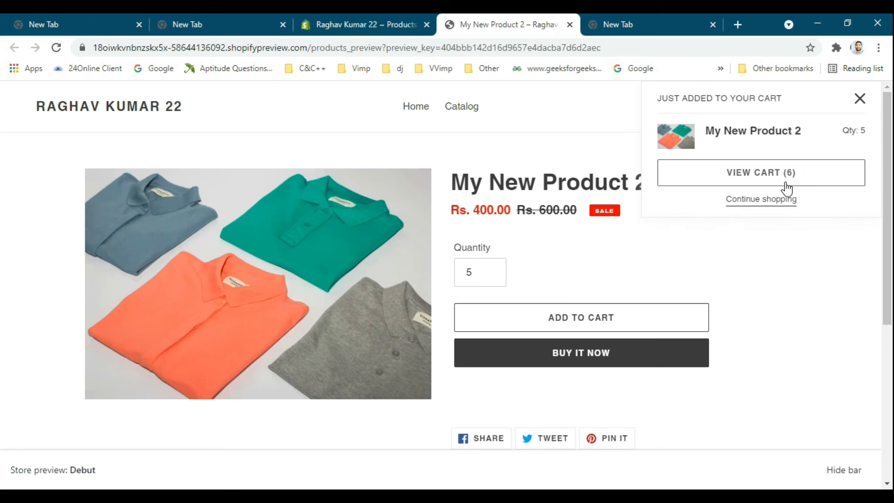
mouse_move(732, 205)
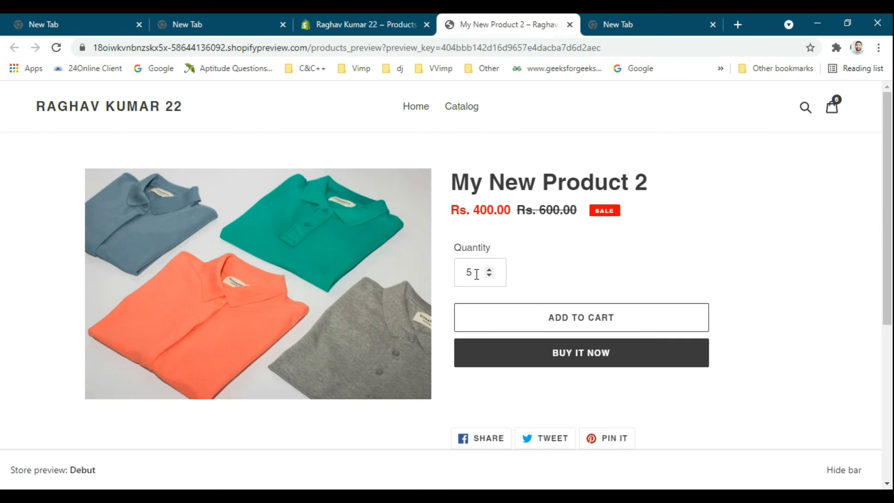
left_click(479, 272)
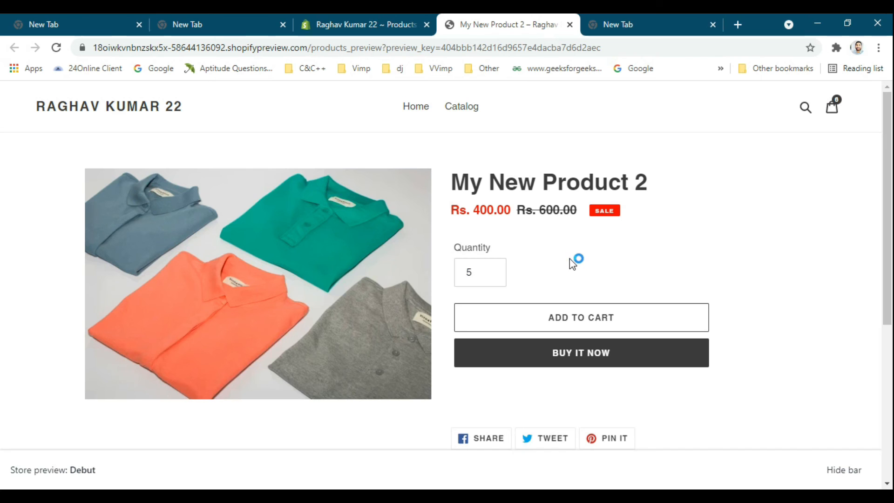
left_click(480, 272)
type("2")
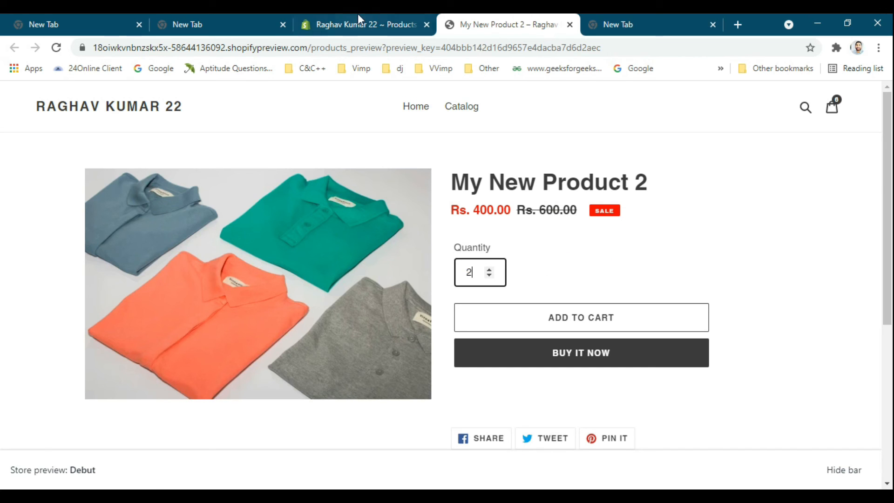
left_click(362, 24)
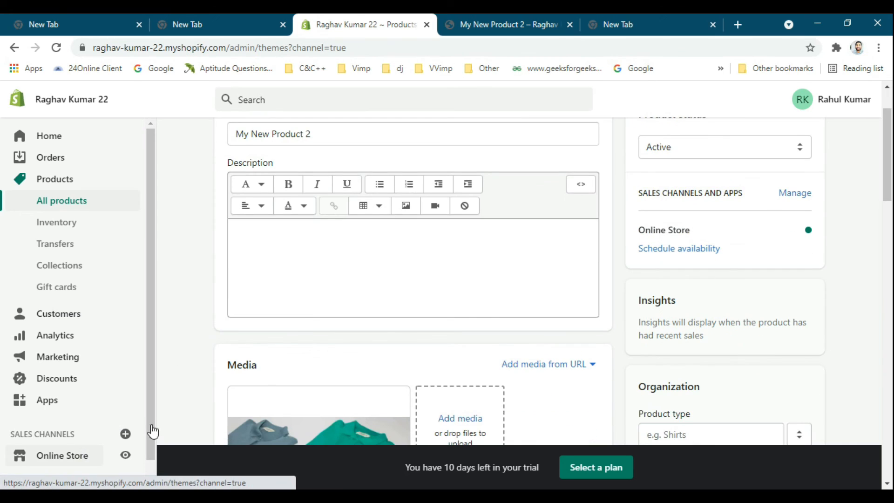
Reach product-template.liquid in the Debut theme's code editor via Online Store > Themes.
left_click(62, 455)
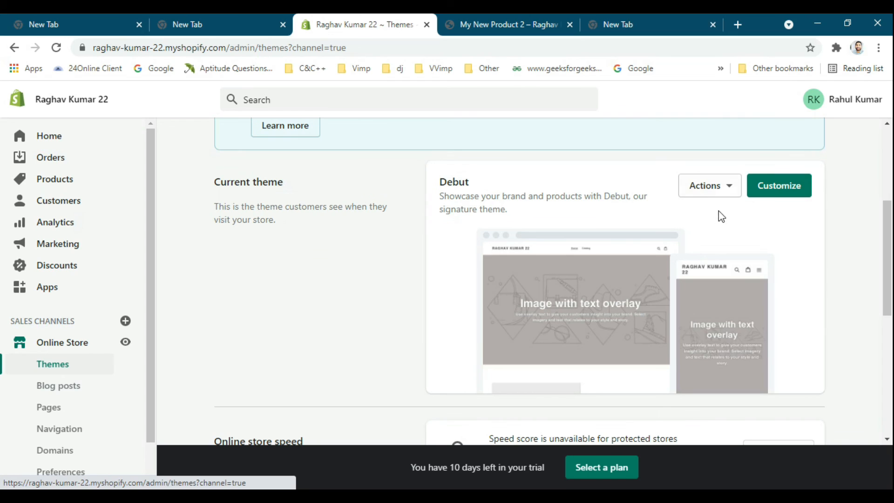
left_click(779, 185)
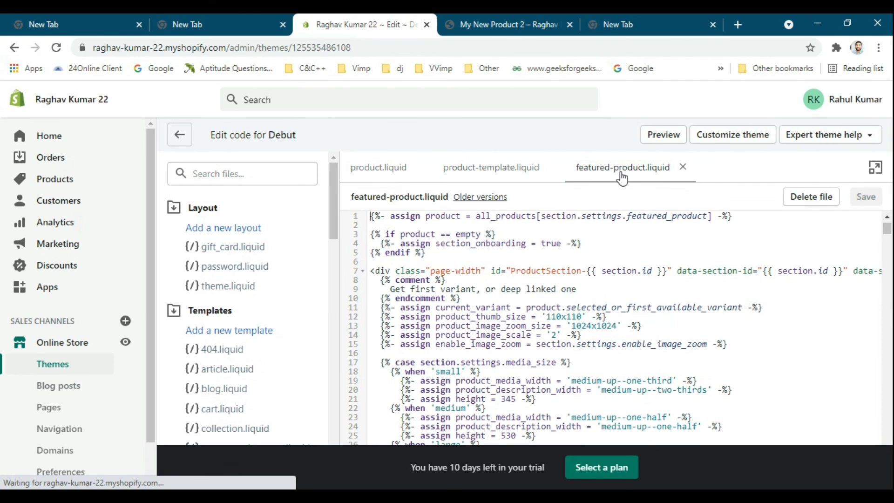
left_click(491, 167)
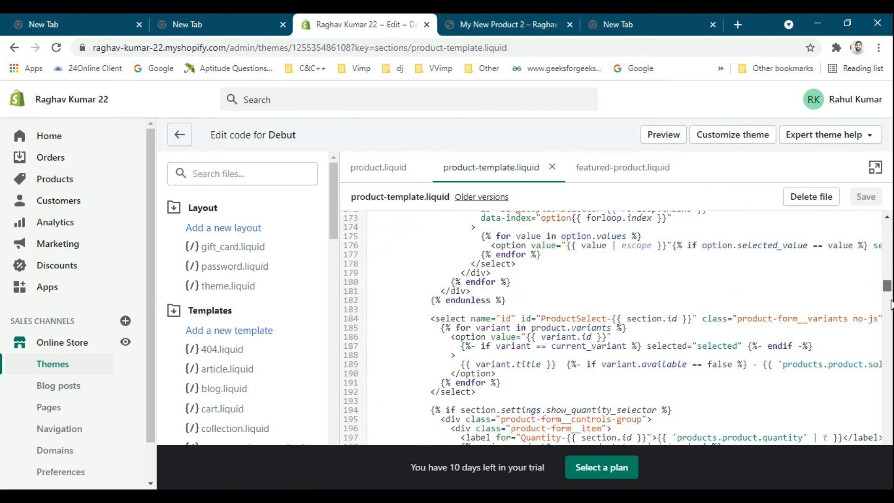
Scroll to the quantity selector block and review the saved min5 tag conditional.
scroll("down", 3)
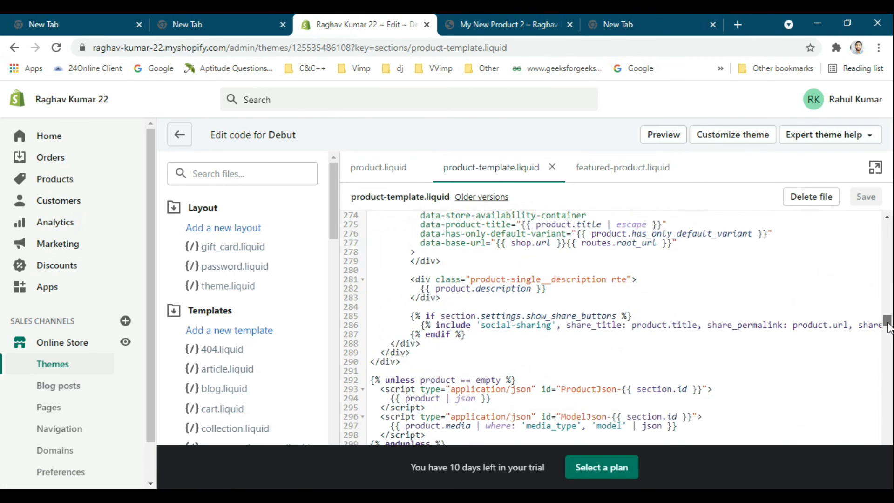
scroll("up", 3)
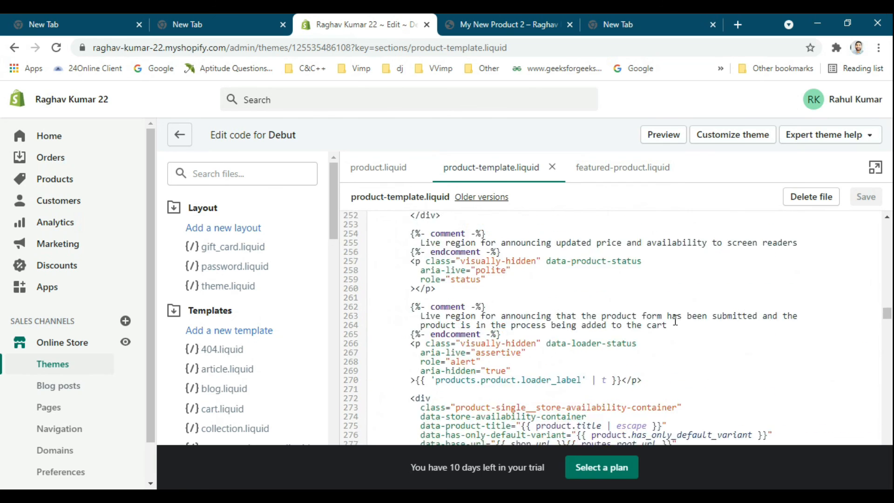
scroll("up", 3)
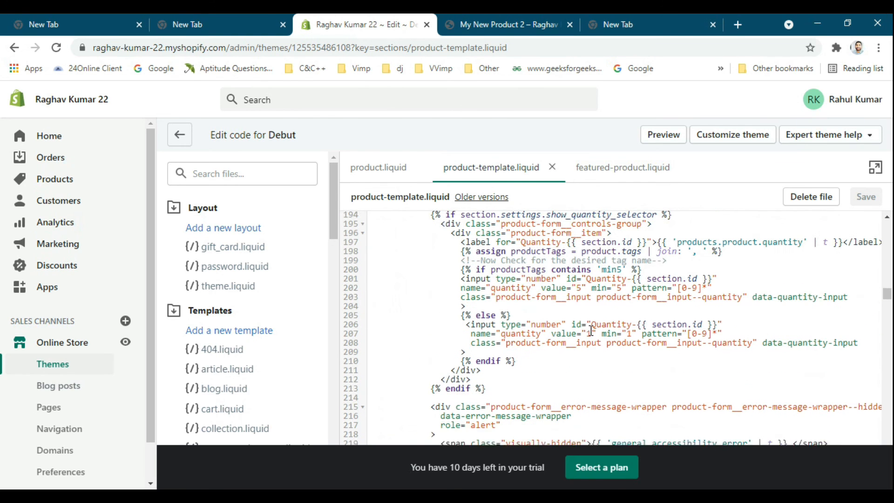
scroll("up", 3)
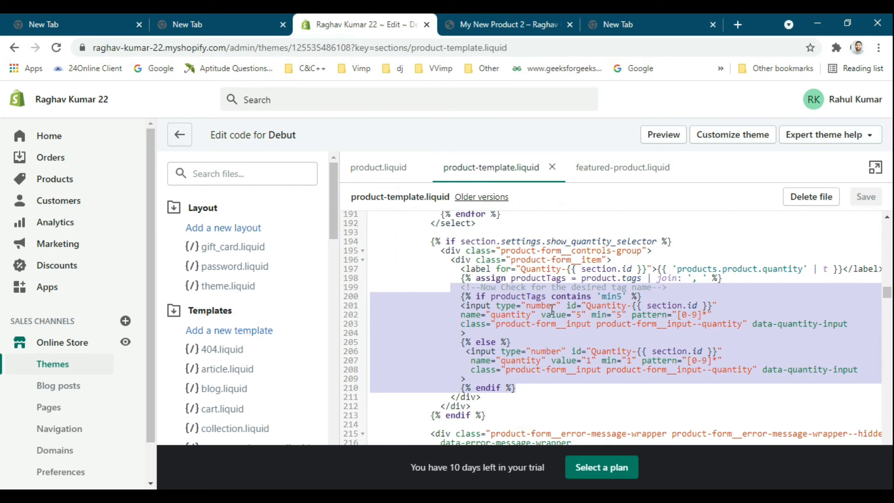
mouse_move(291, 288)
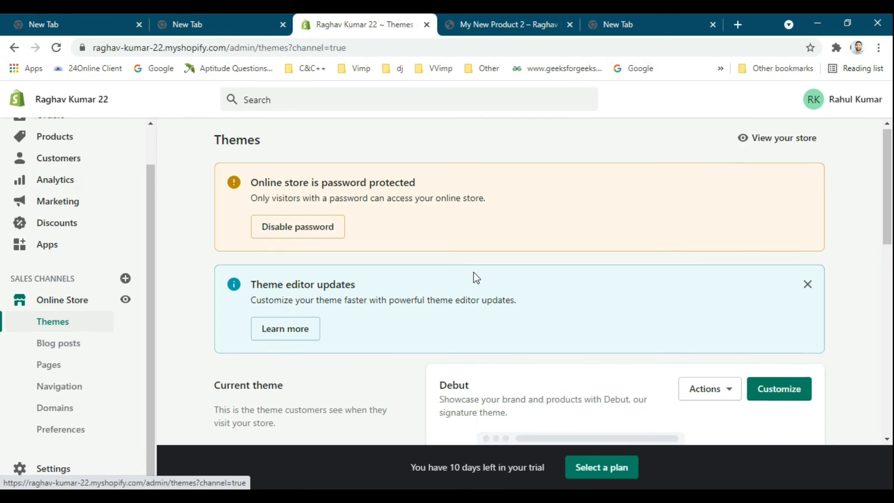
scroll("down", 3)
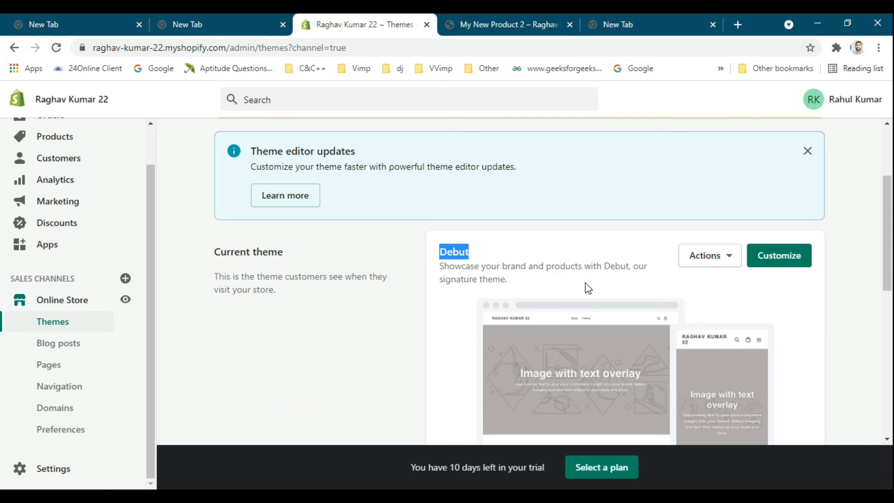
scroll("up", 3)
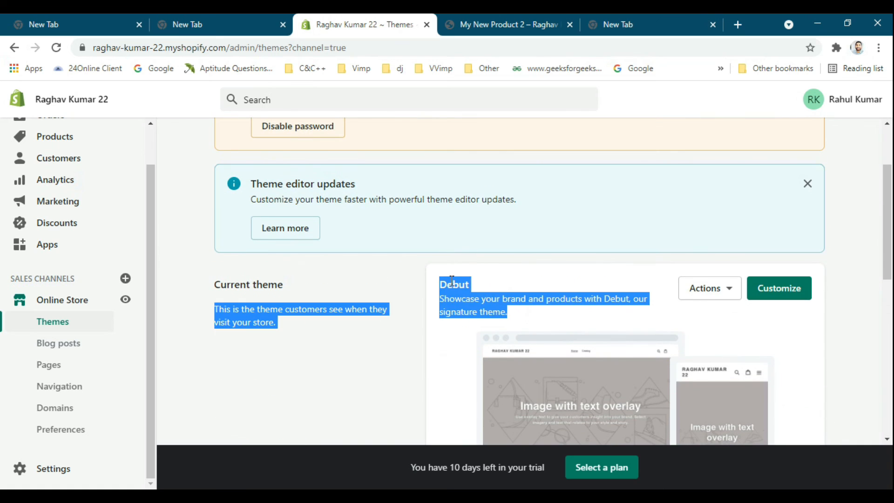
scroll("up", 3)
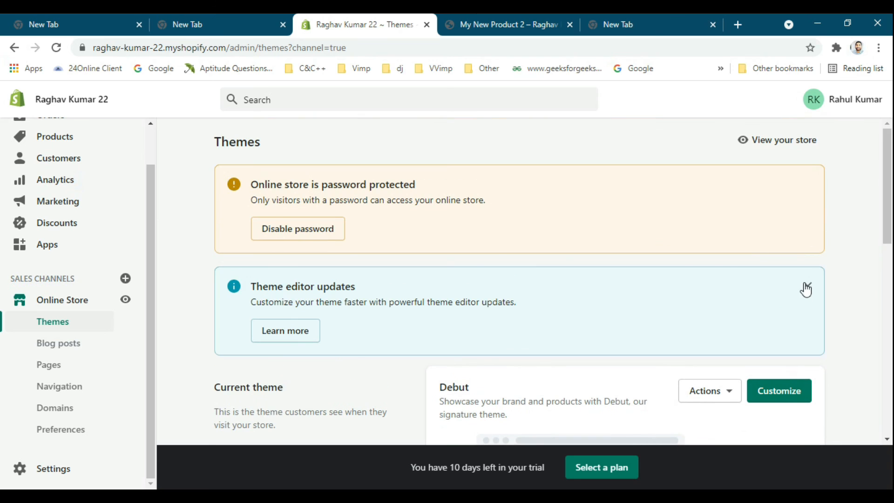
scroll("down", 3)
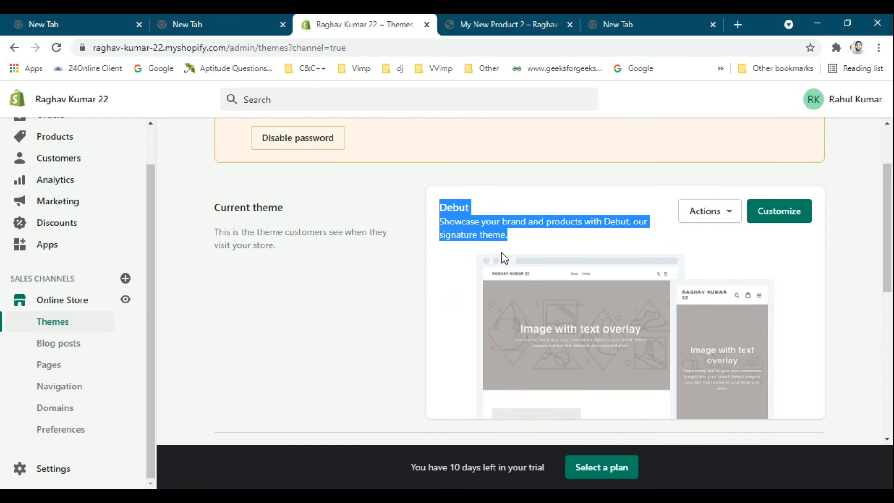
scroll("down", 3)
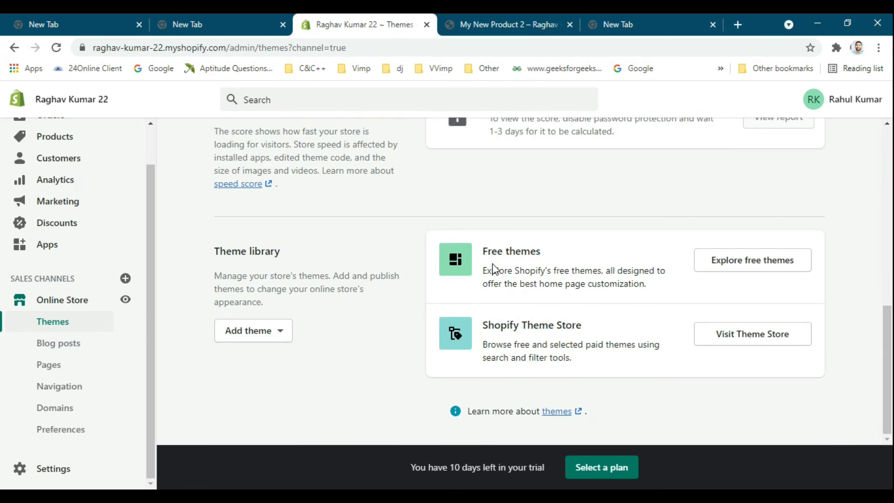
scroll("up", 3)
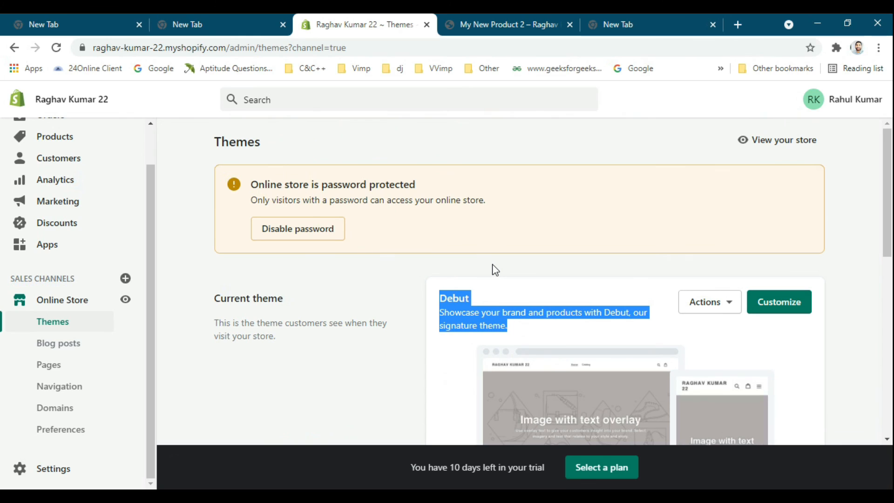